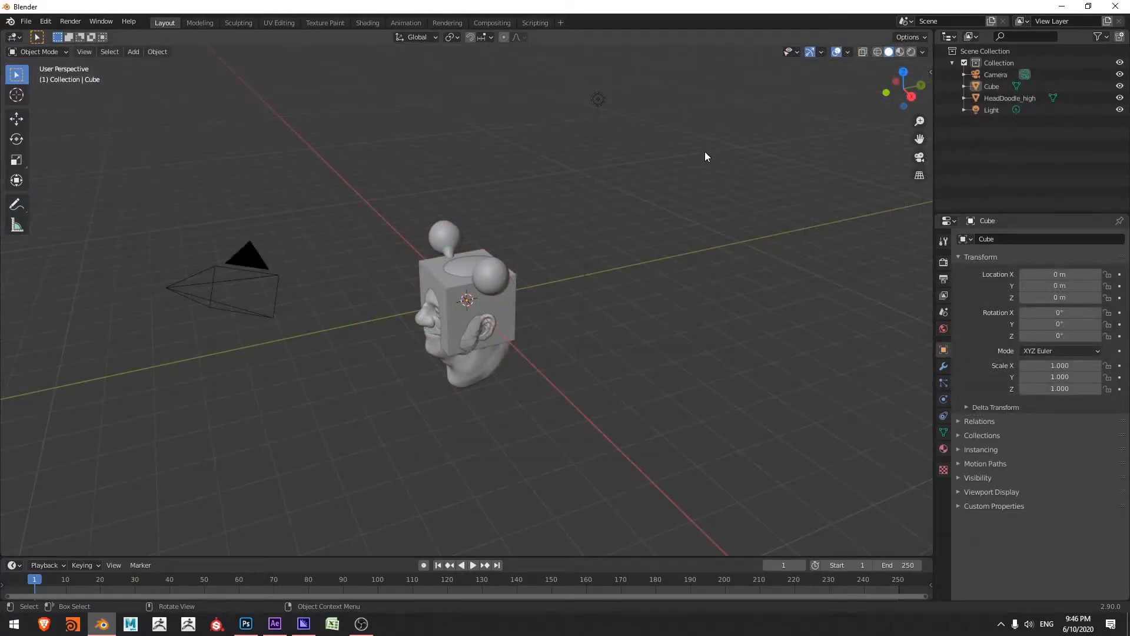
mouse_move(422, 346)
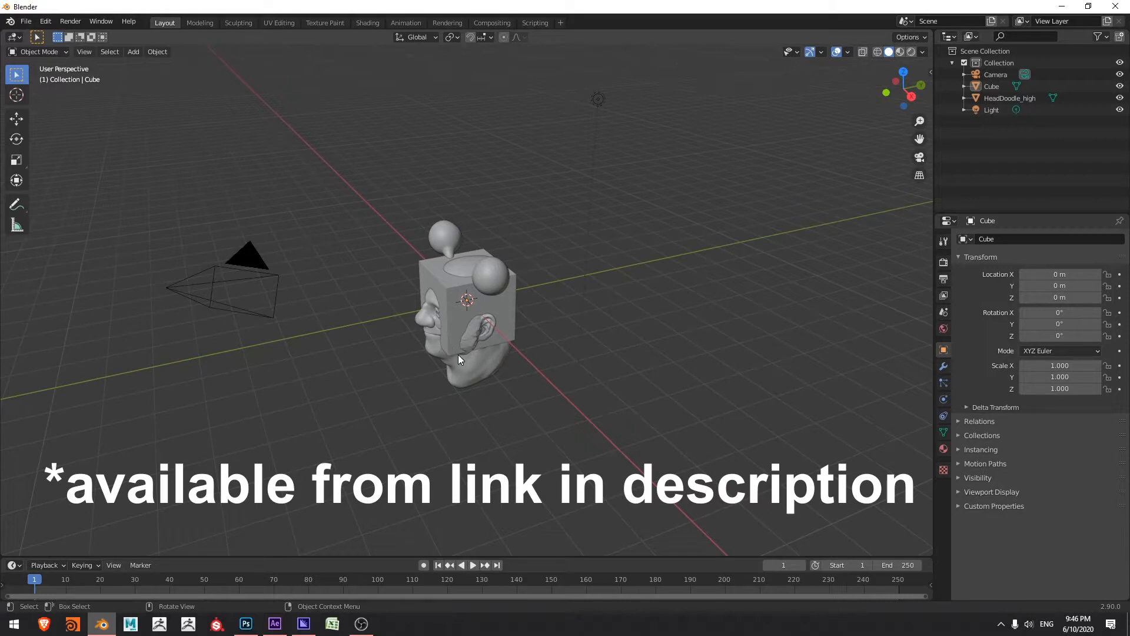
Step: Delete the cube, camera and light, then raise HeadDoodle_high above the grid
click(598, 99)
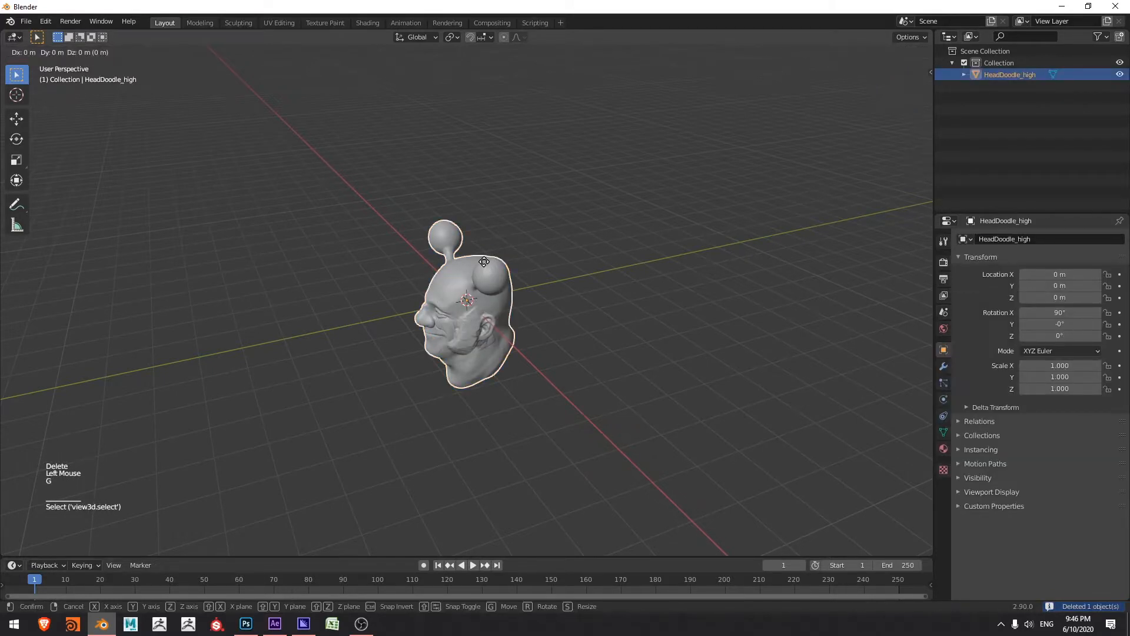
click(515, 169)
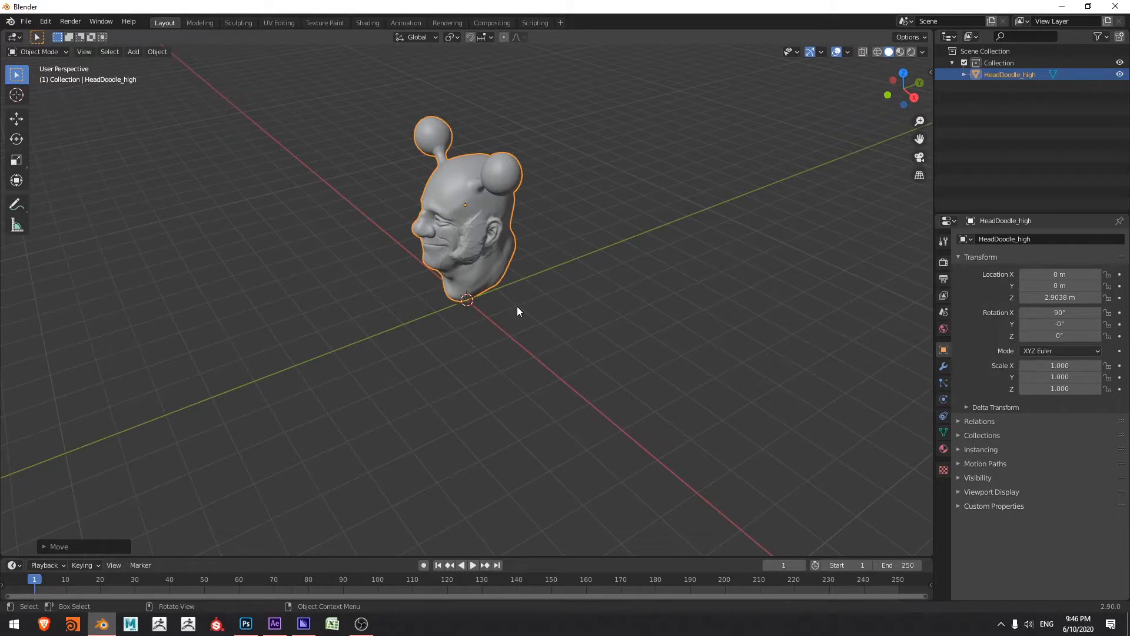
Step: Add a ground plane under the head and set its dimensions to X 40 m, Y 20 m
key(shift+a)
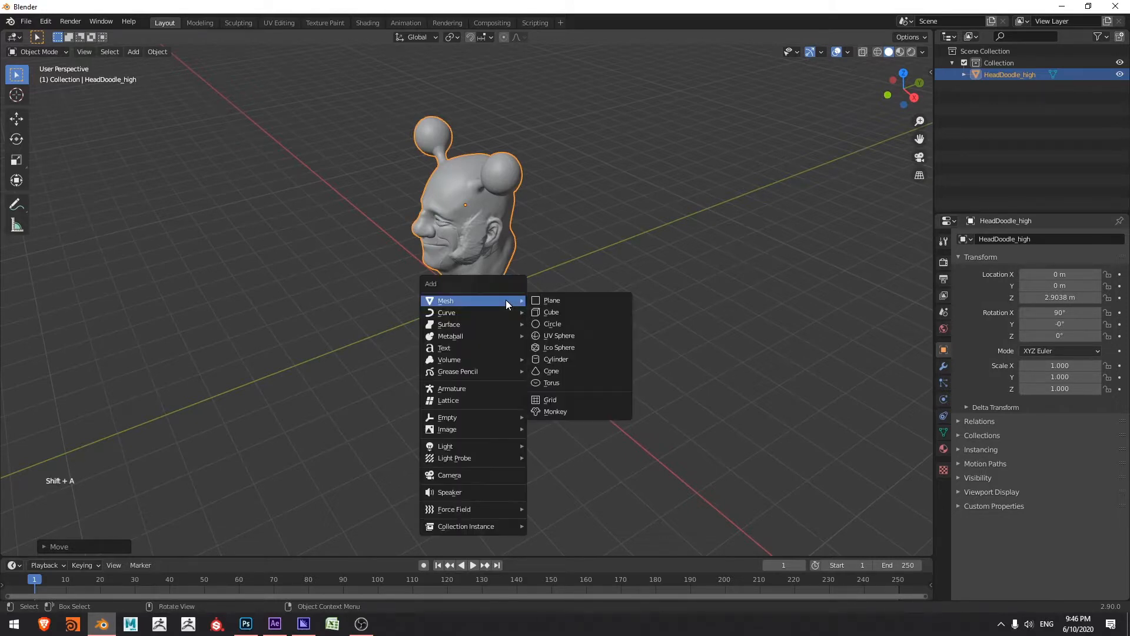
click(552, 300)
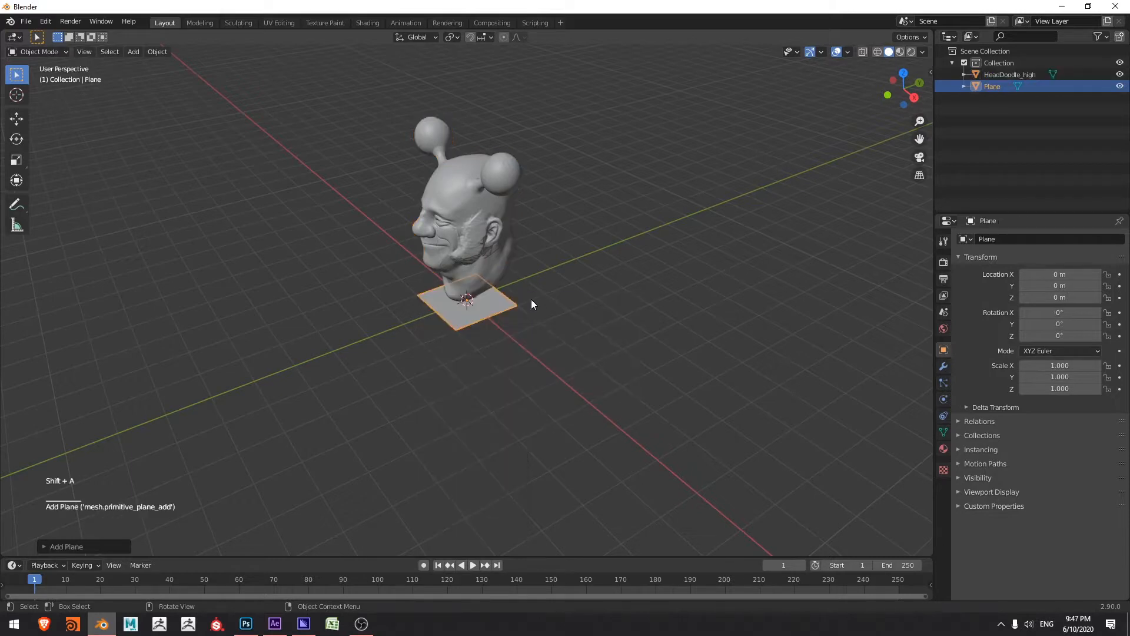
mouse_move(478, 311)
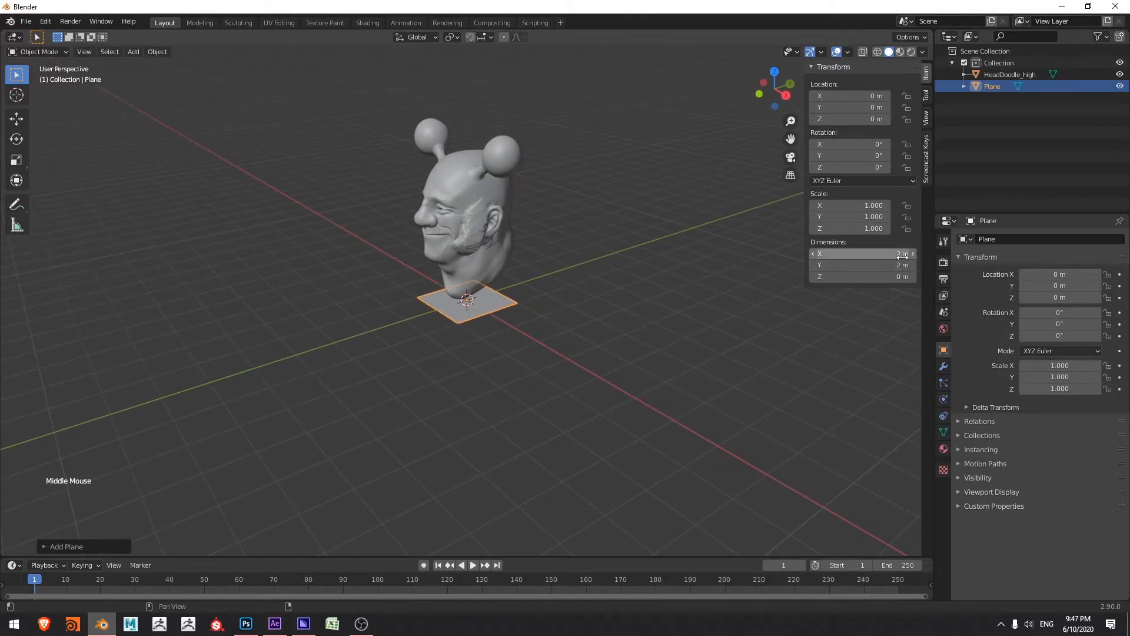
click(862, 253)
text(40)
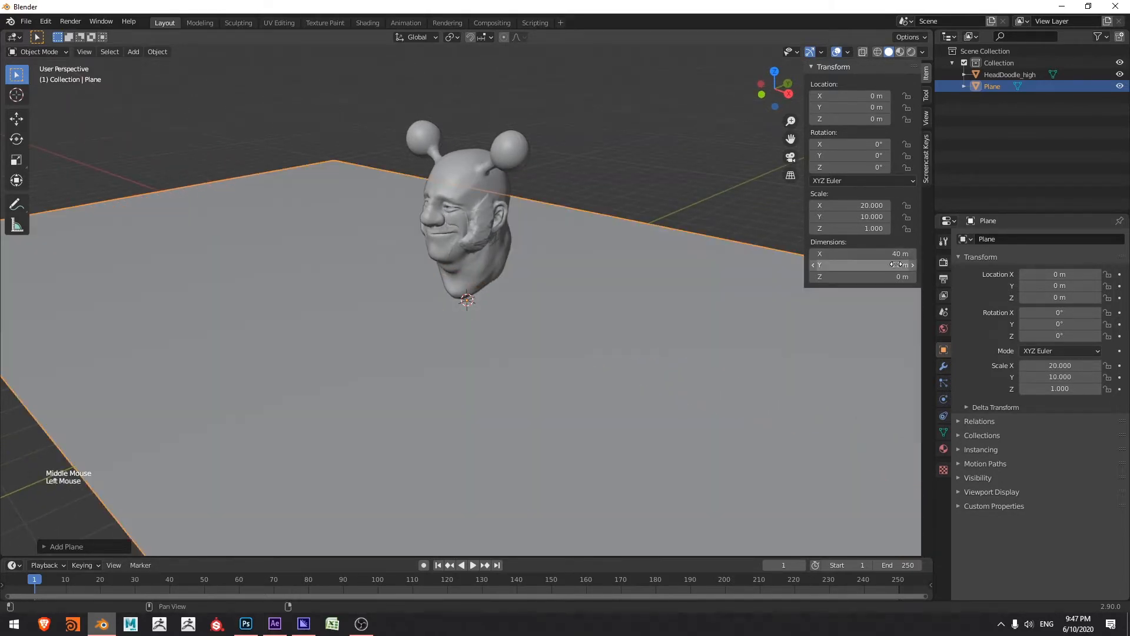
scroll(down, 3)
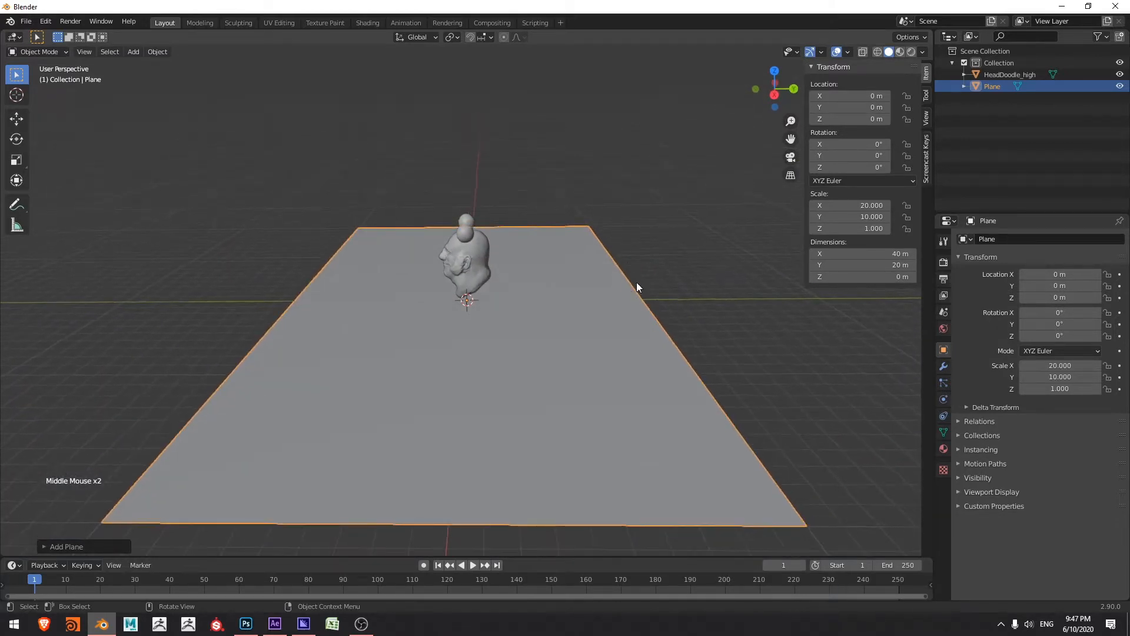
mouse_move(474, 217)
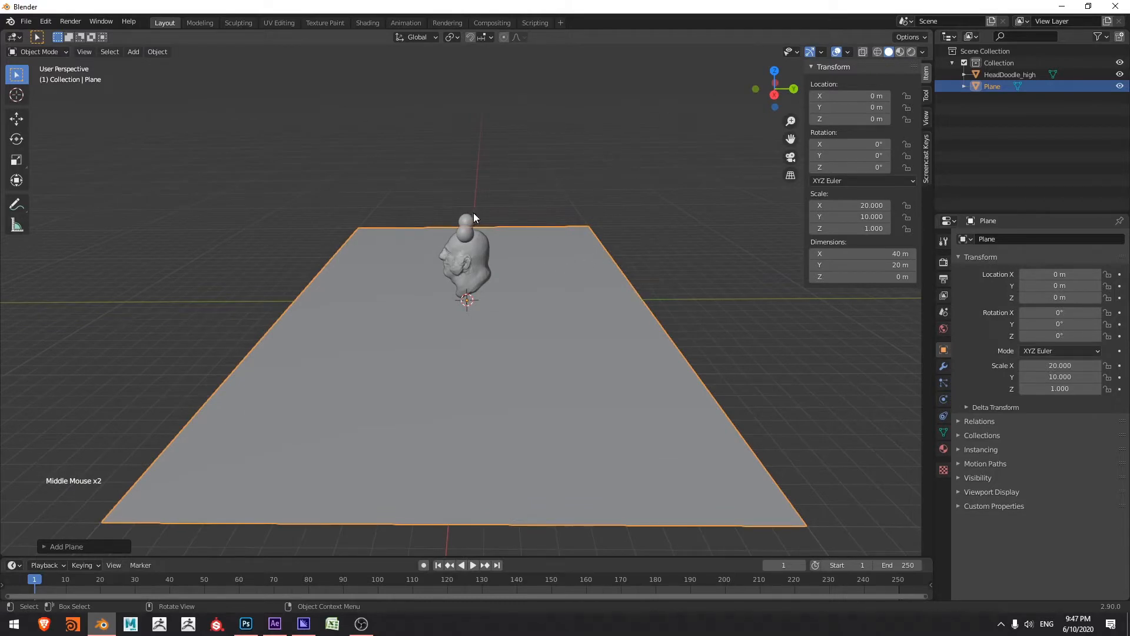
mouse_move(468, 313)
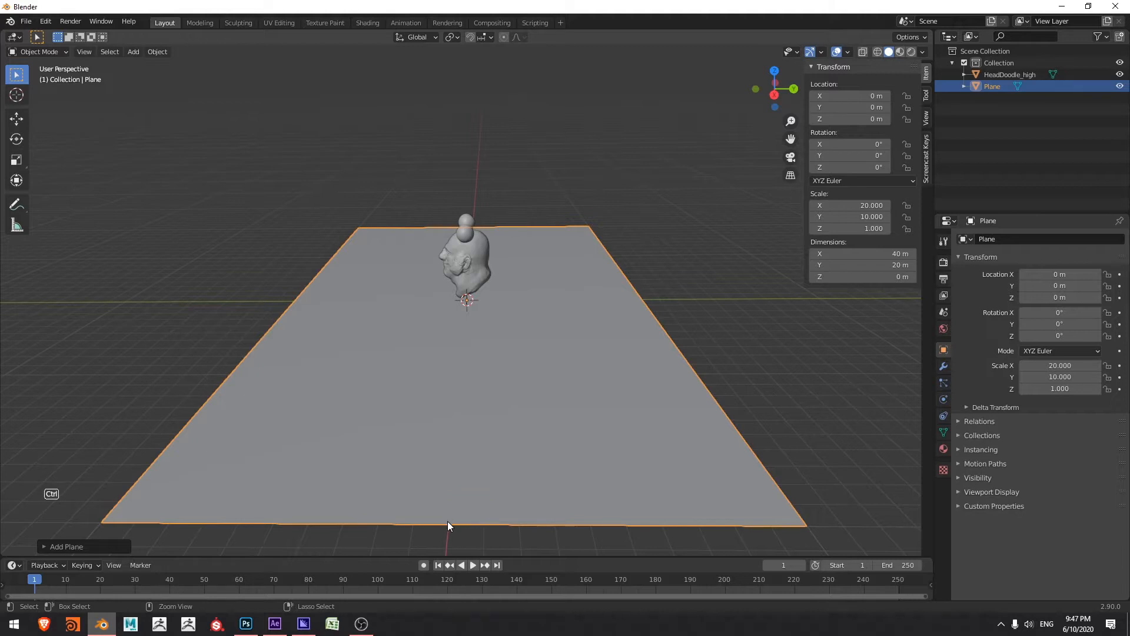
Step: Cut a centre lengthwise edge loop and a second loop slid toward the plane's right side
key(ctrl+r)
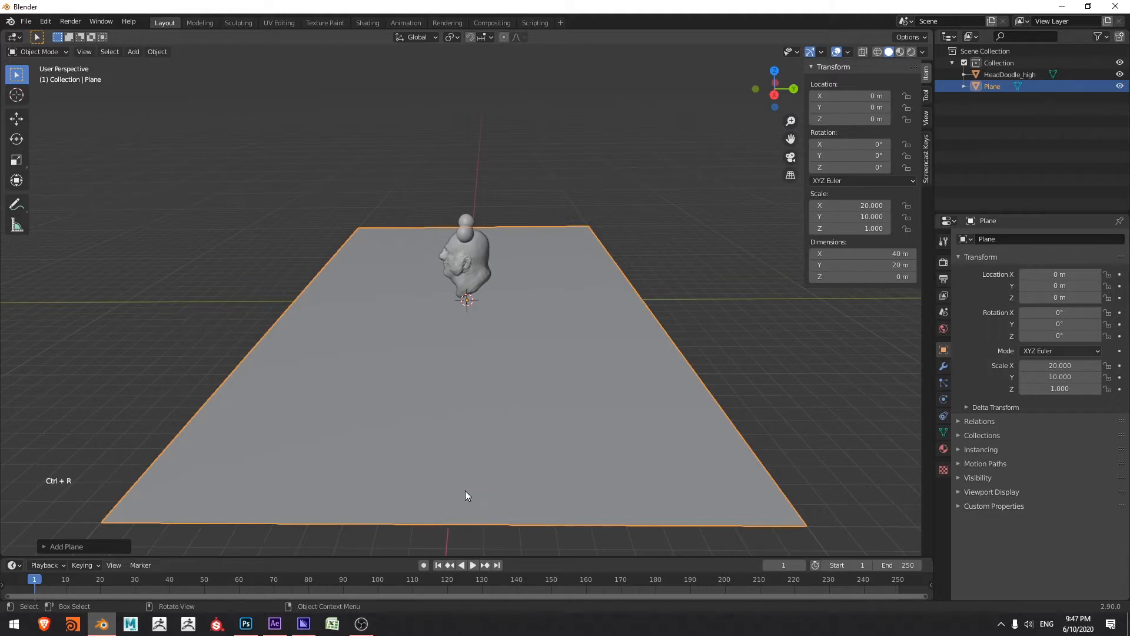
mouse_move(445, 469)
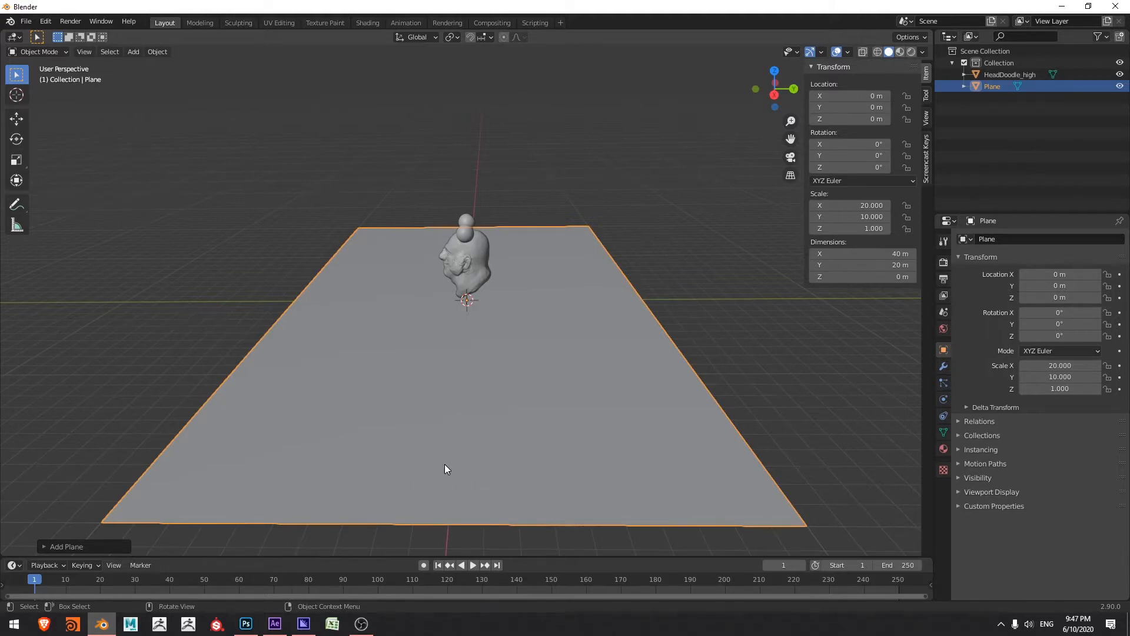
mouse_move(442, 451)
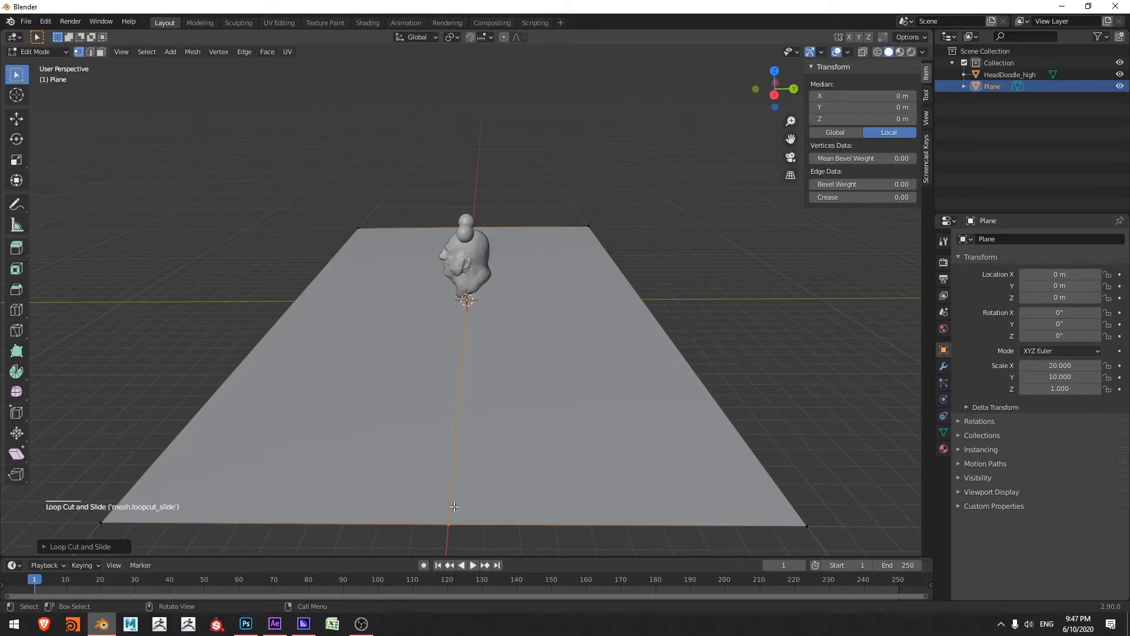
mouse_move(505, 287)
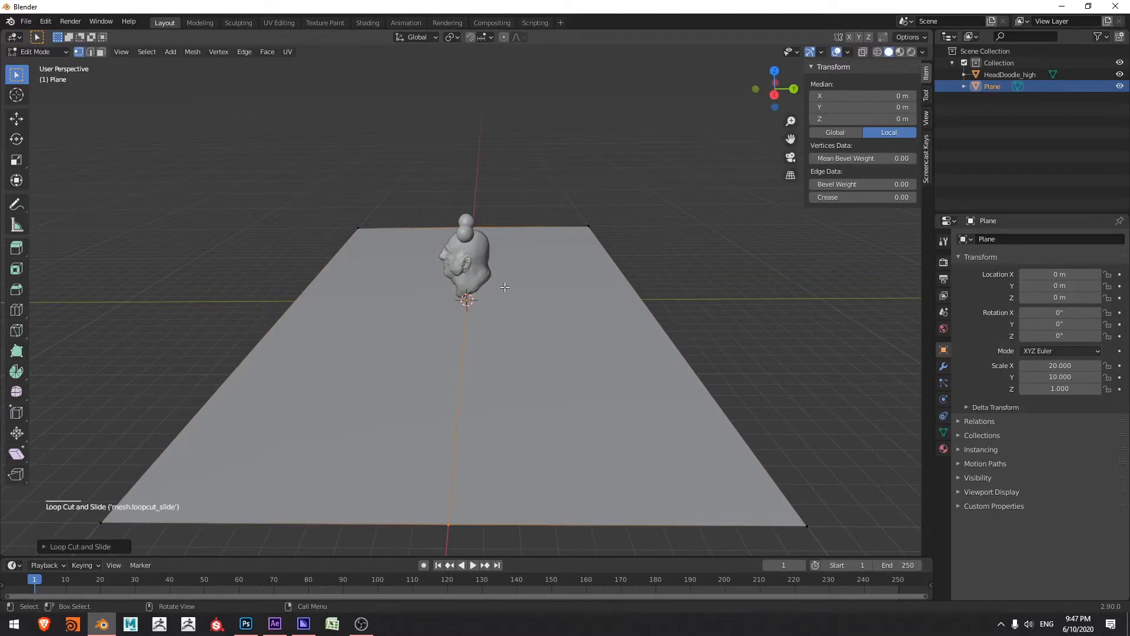
key(ctrl+r)
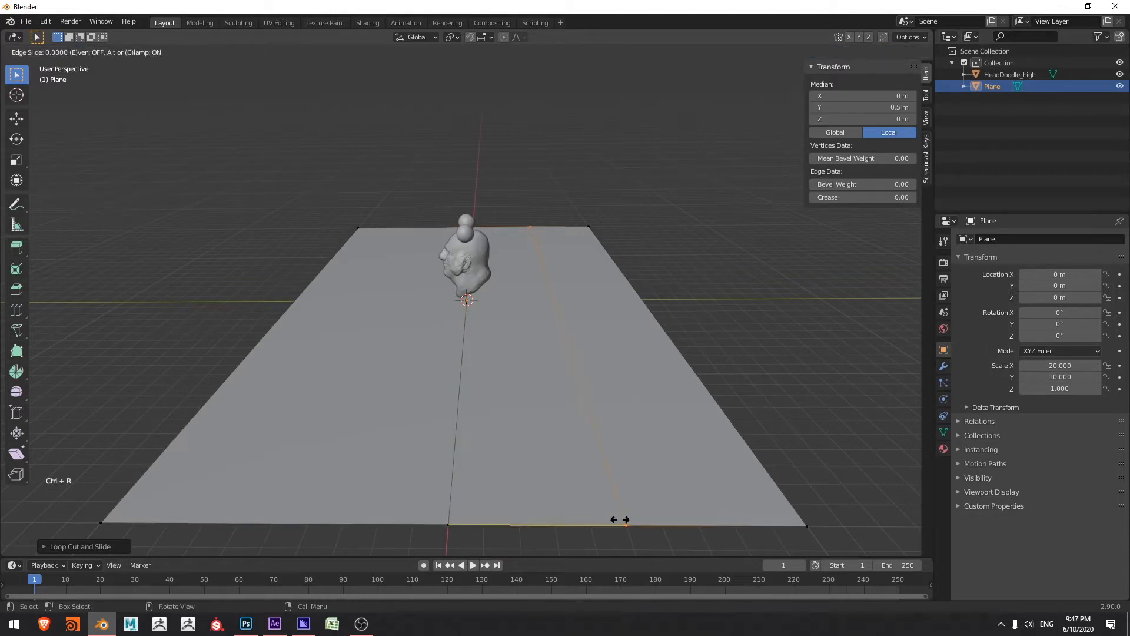
click(621, 519)
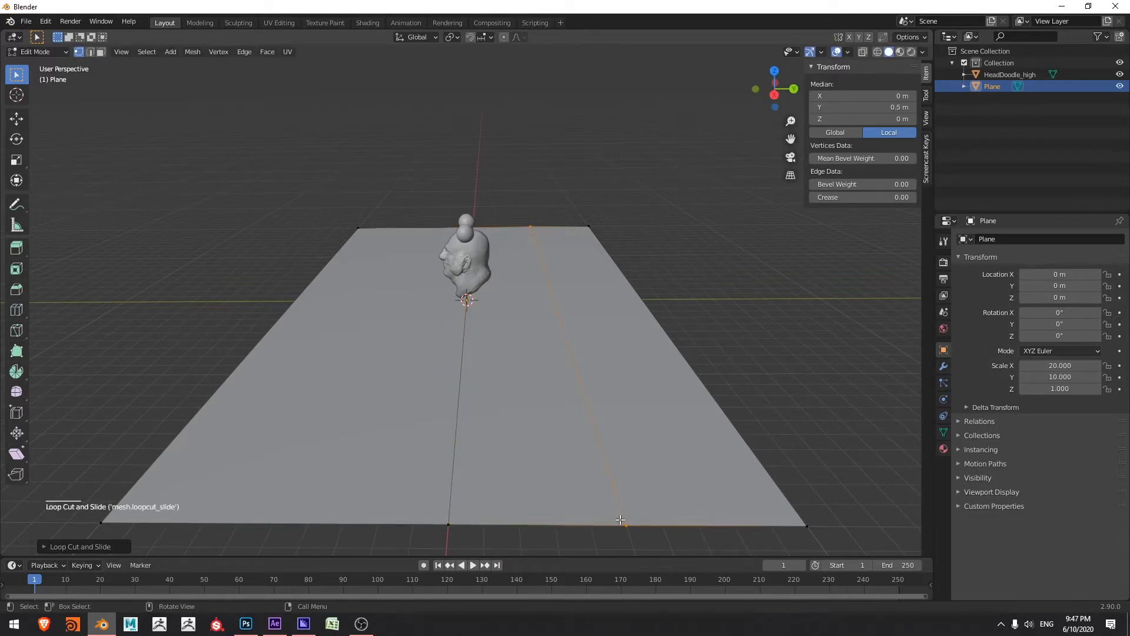
mouse_move(475, 360)
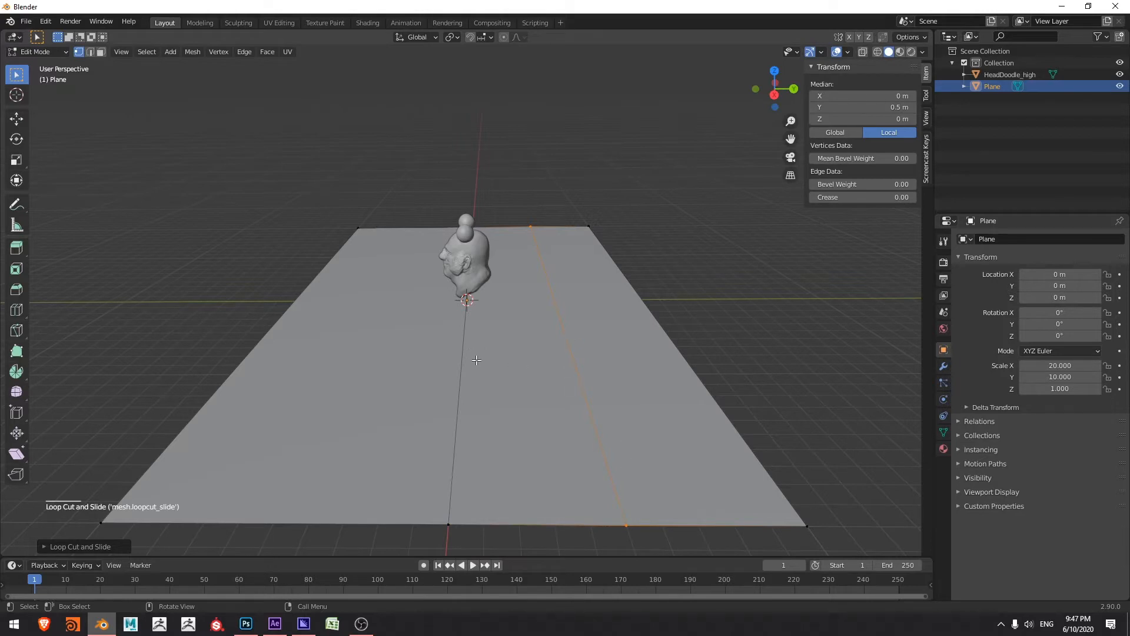
mouse_move(483, 377)
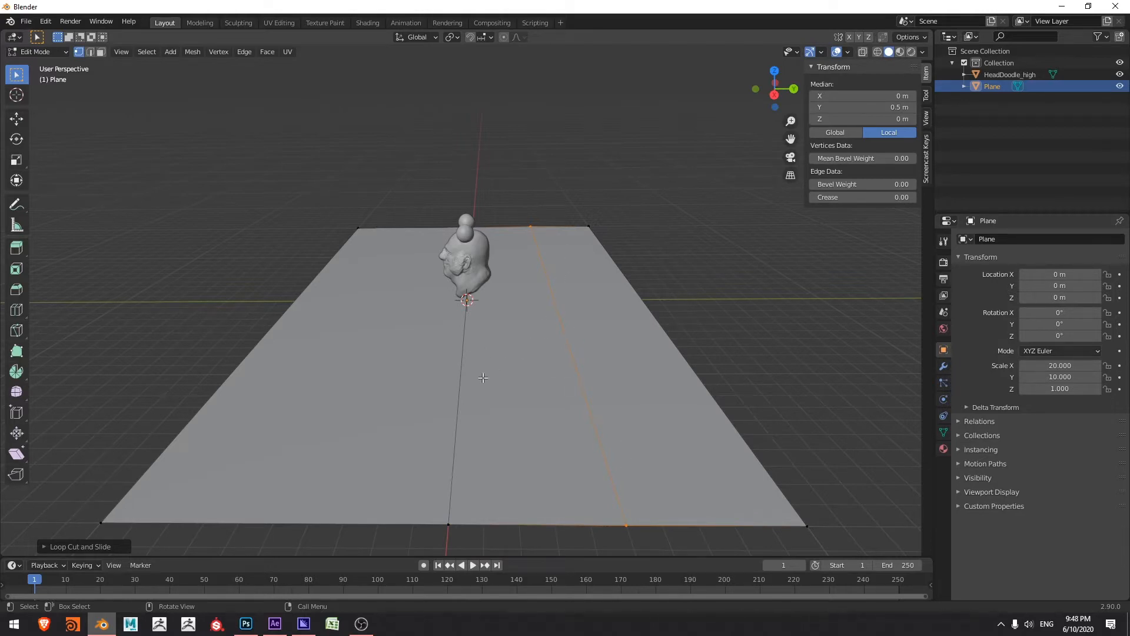
mouse_move(700, 358)
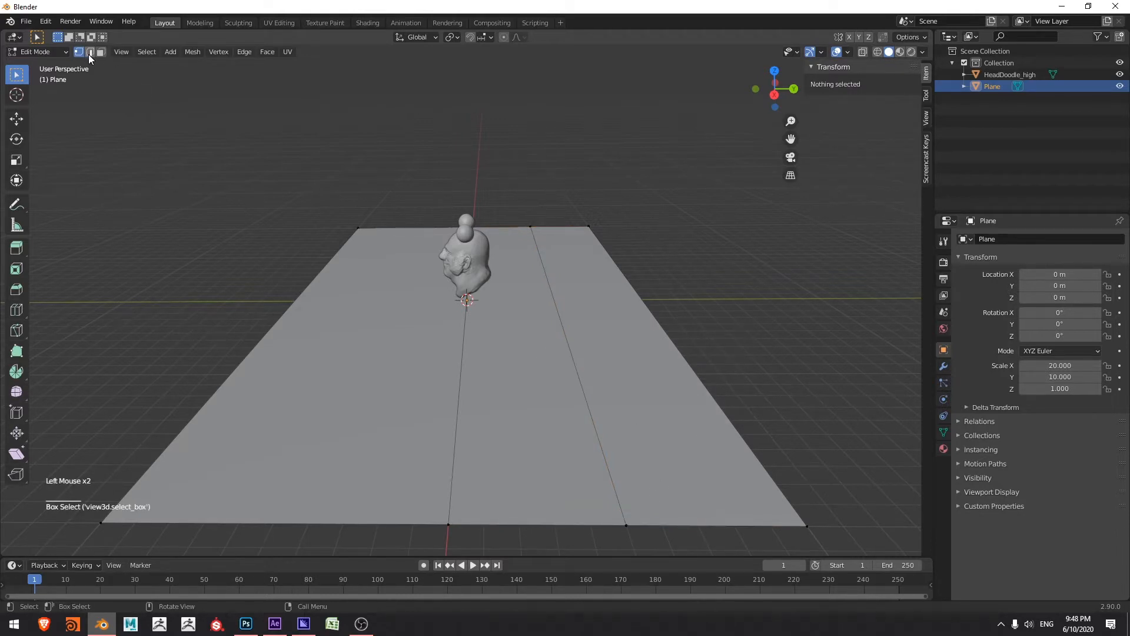
Step: In edge select mode, pick the plane's outer right edge and move it up along Z into a wall
click(91, 51)
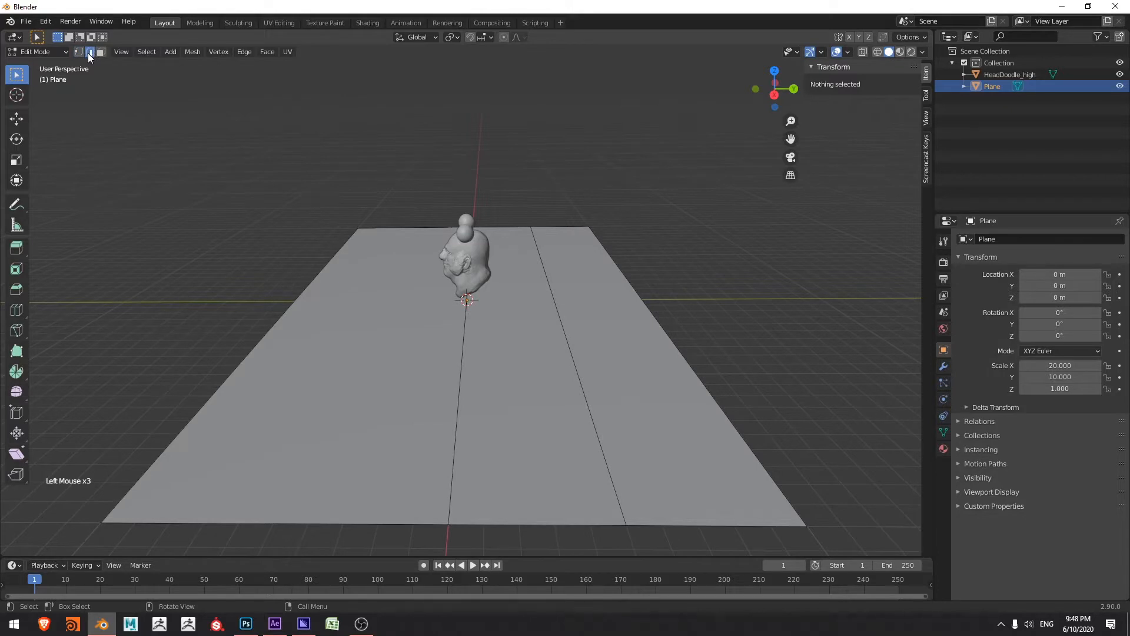
mouse_move(89, 52)
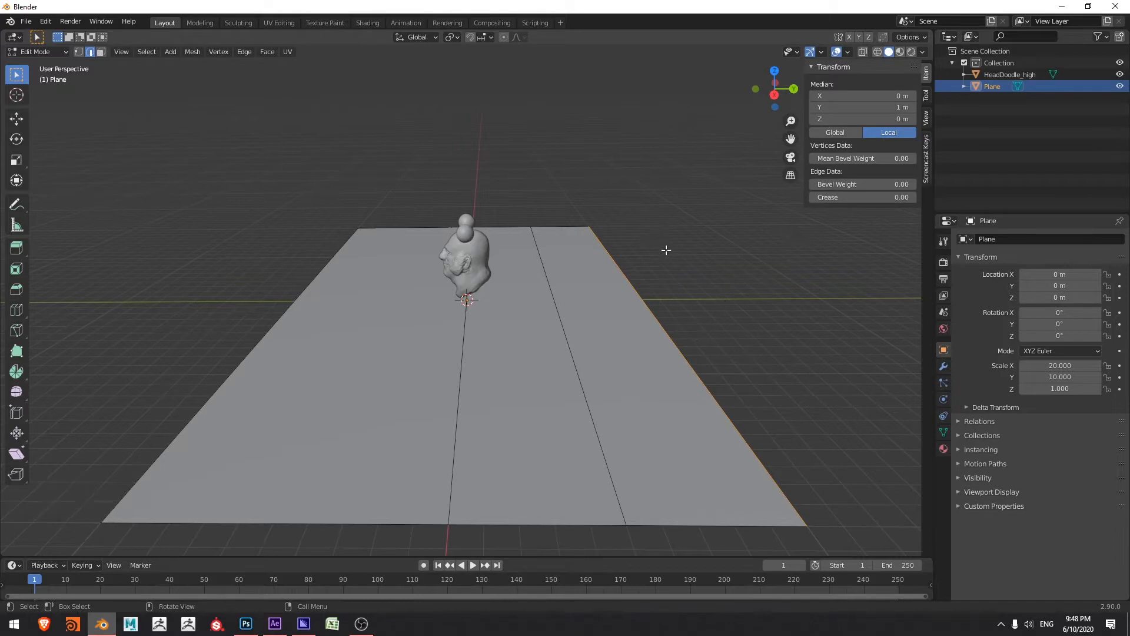
key(g)
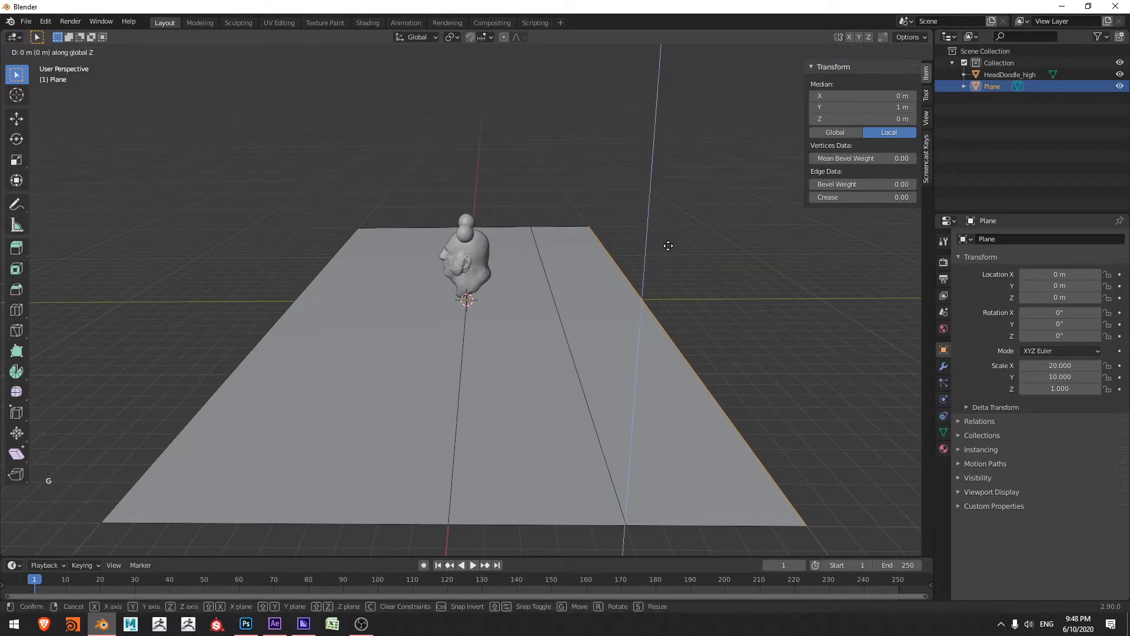
mouse_move(668, 246)
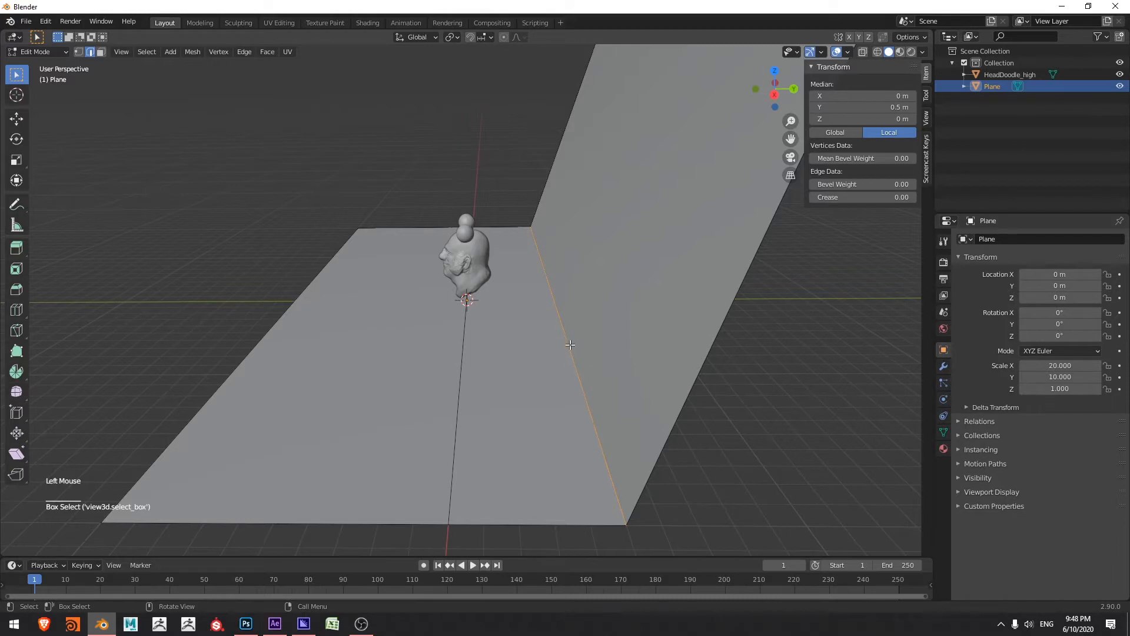
Step: Bevel the floor-to-wall corner edge with width 3 m and 15 segments for a smooth curve
key(ctrl+b)
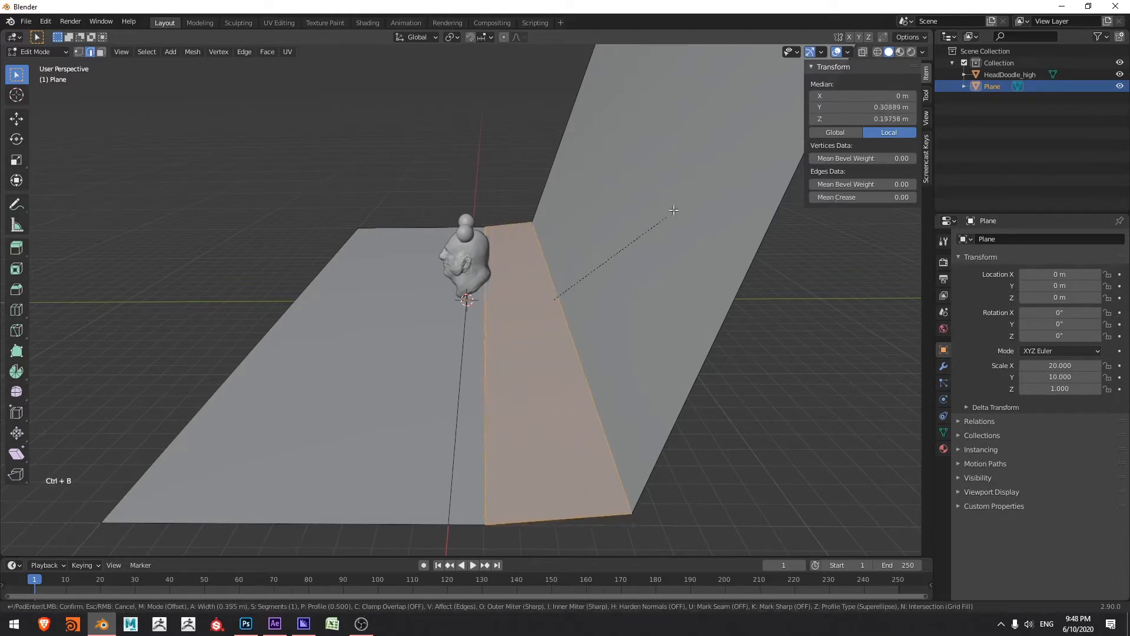
mouse_move(204, 386)
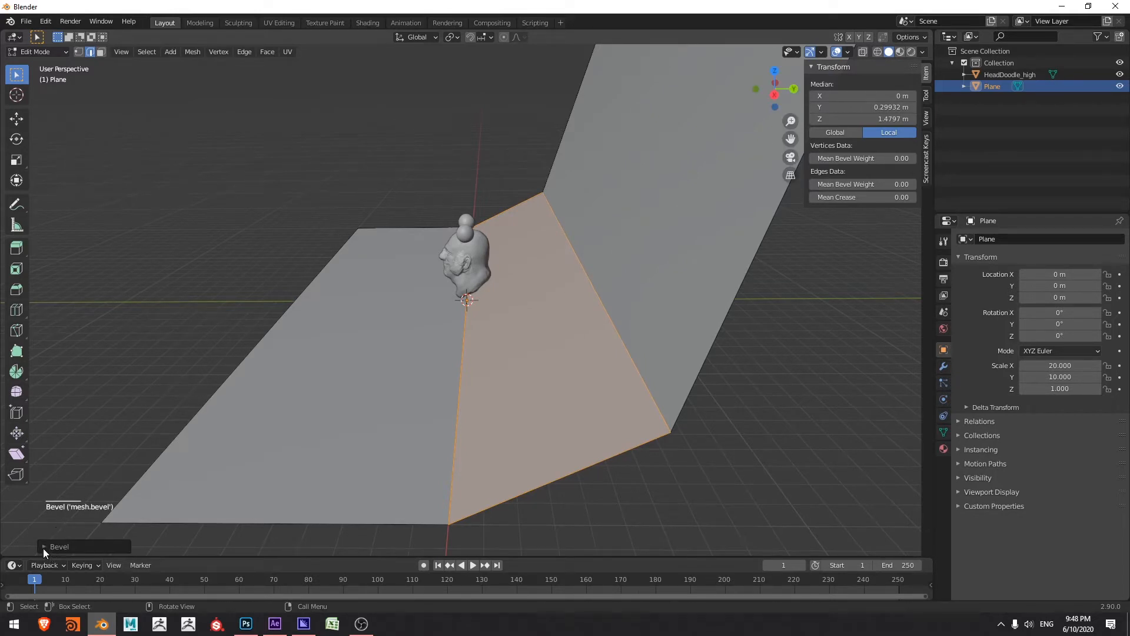
click(44, 545)
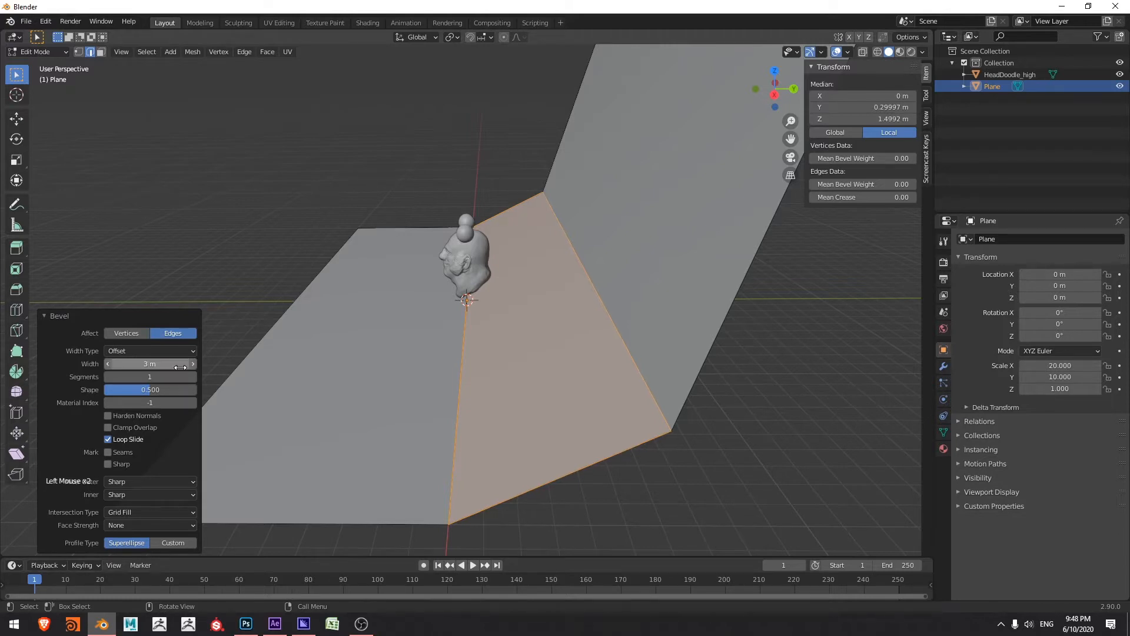
click(149, 377)
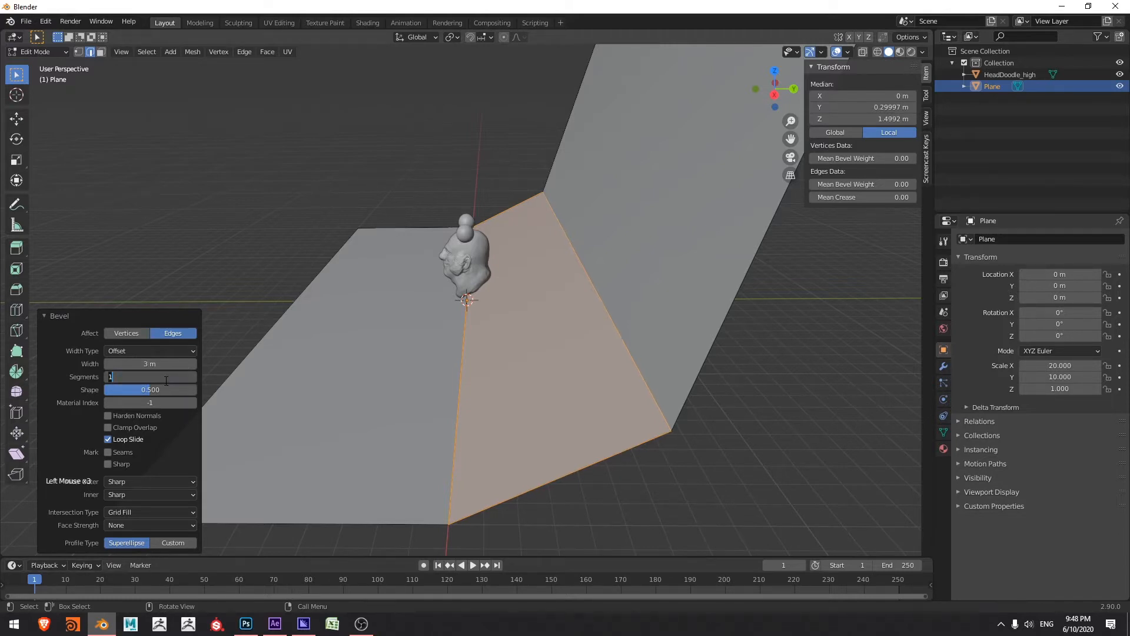
text(15)
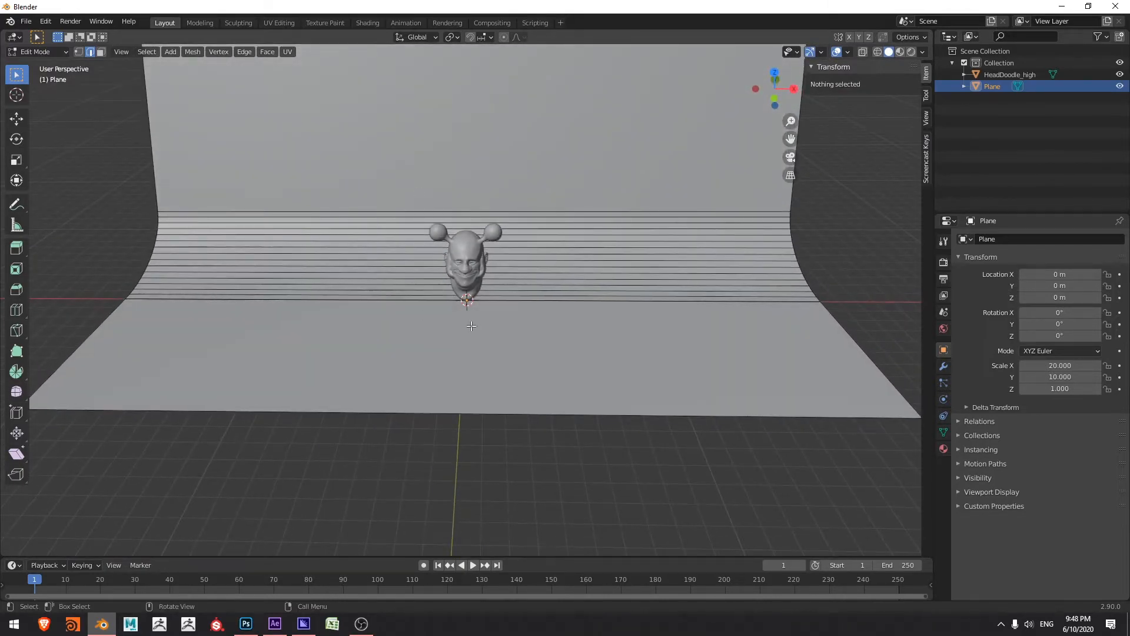
key(shift+a)
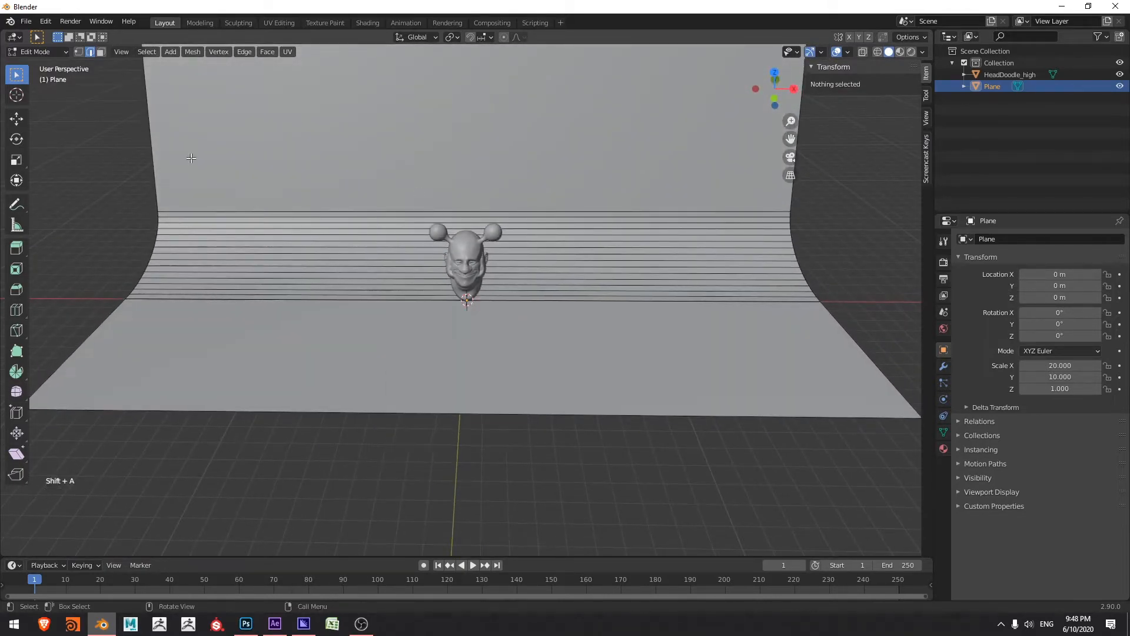
Step: Back in object mode, add an area light and set its radius to 10 m
key(Tab)
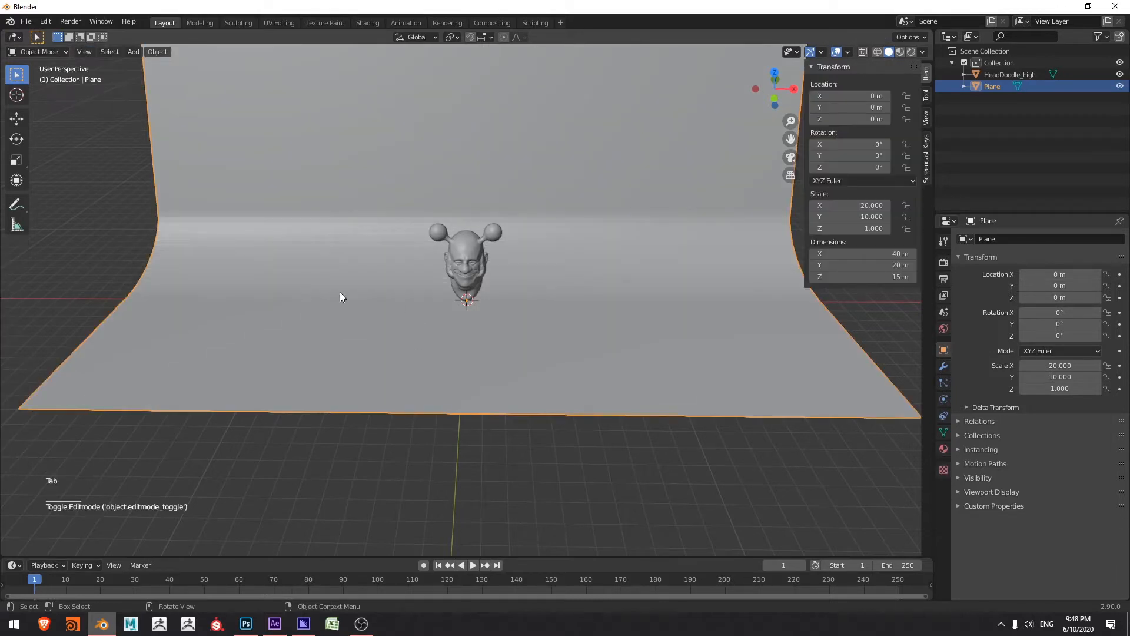
mouse_move(432, 323)
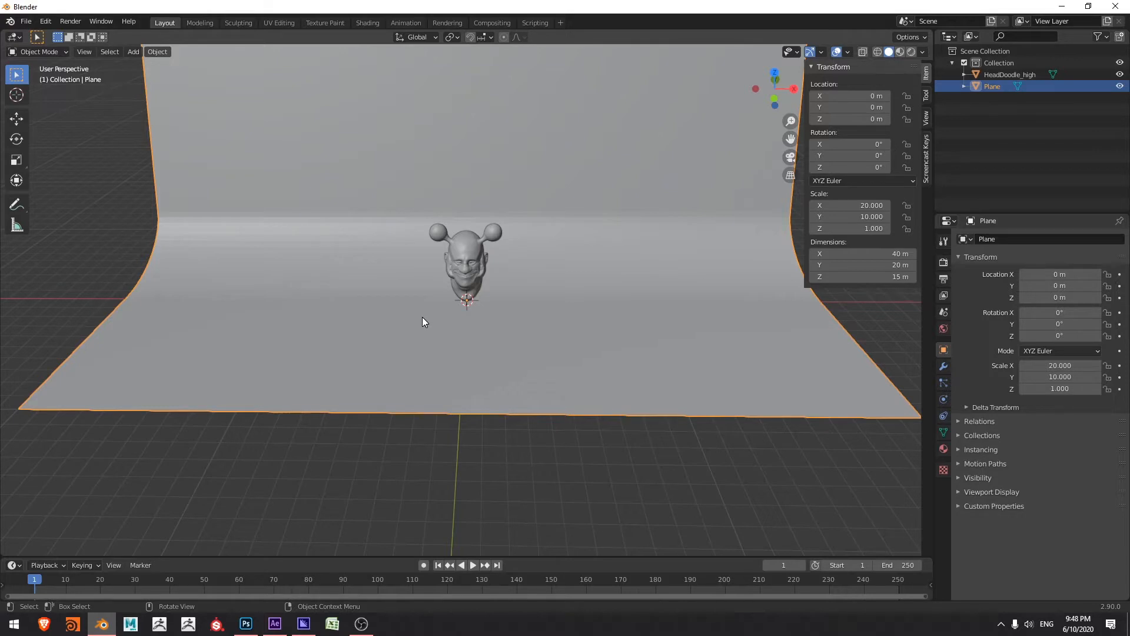
key(shift+a)
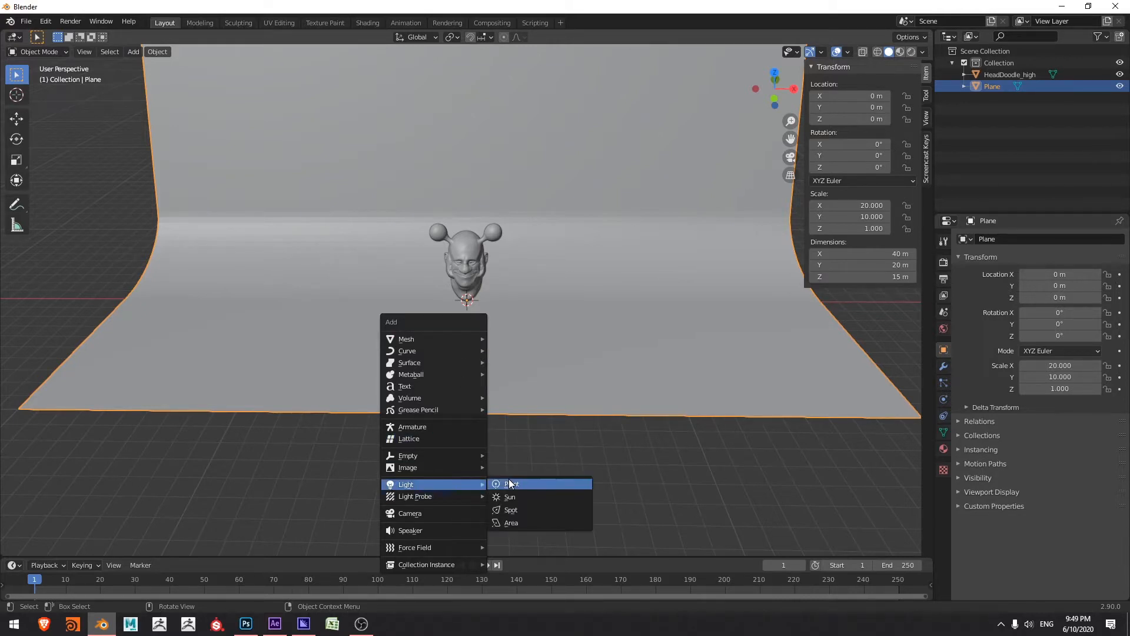
click(511, 523)
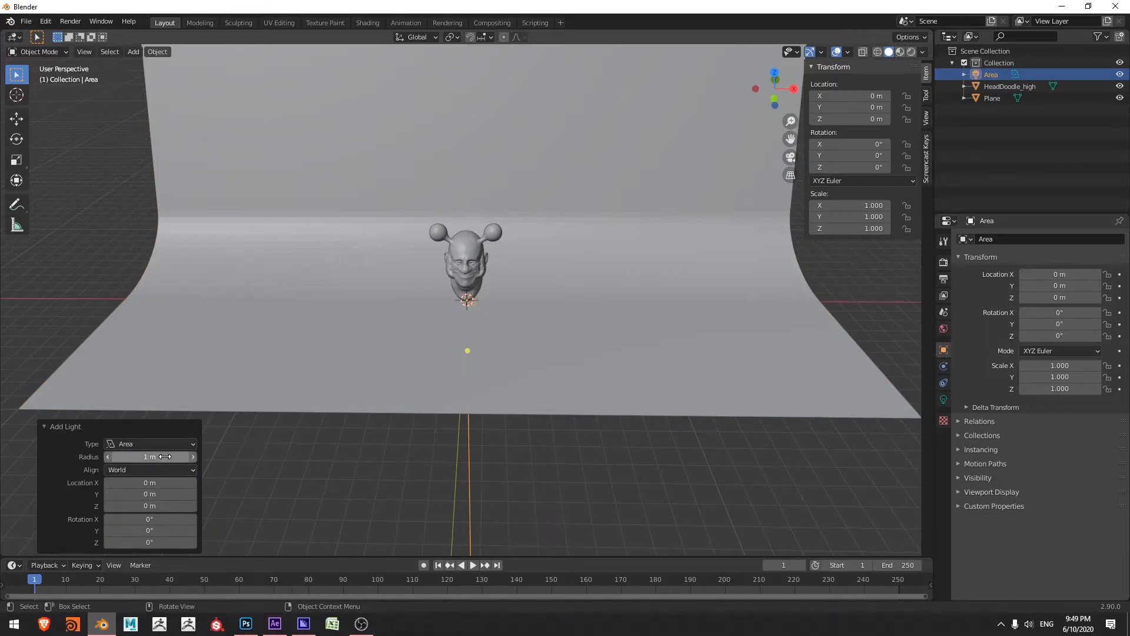
click(149, 457)
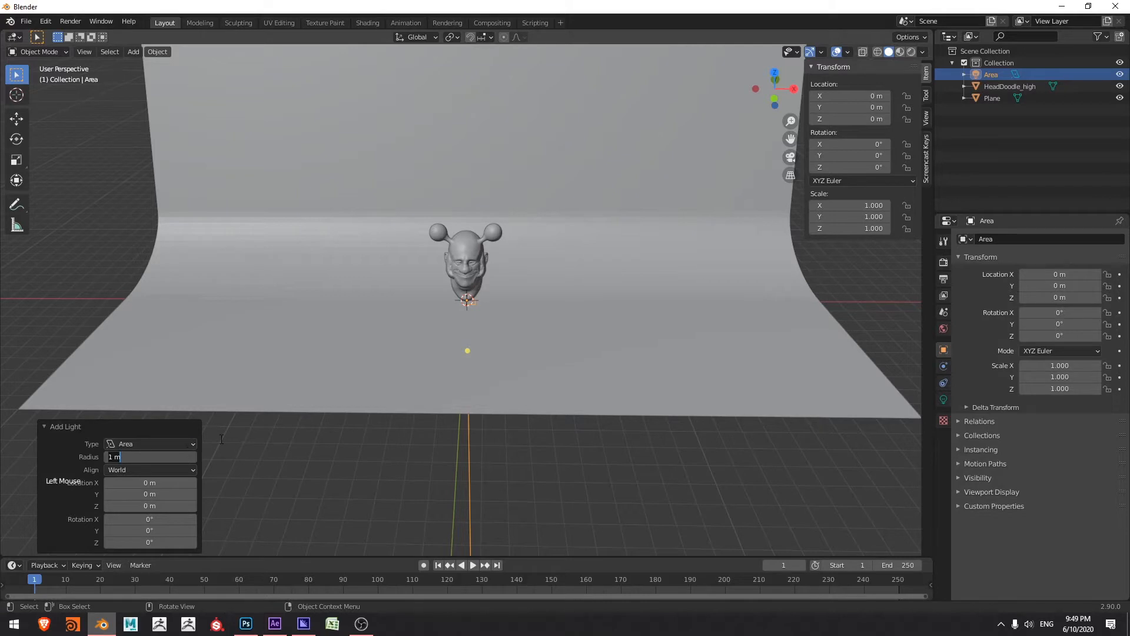
text(10 m)
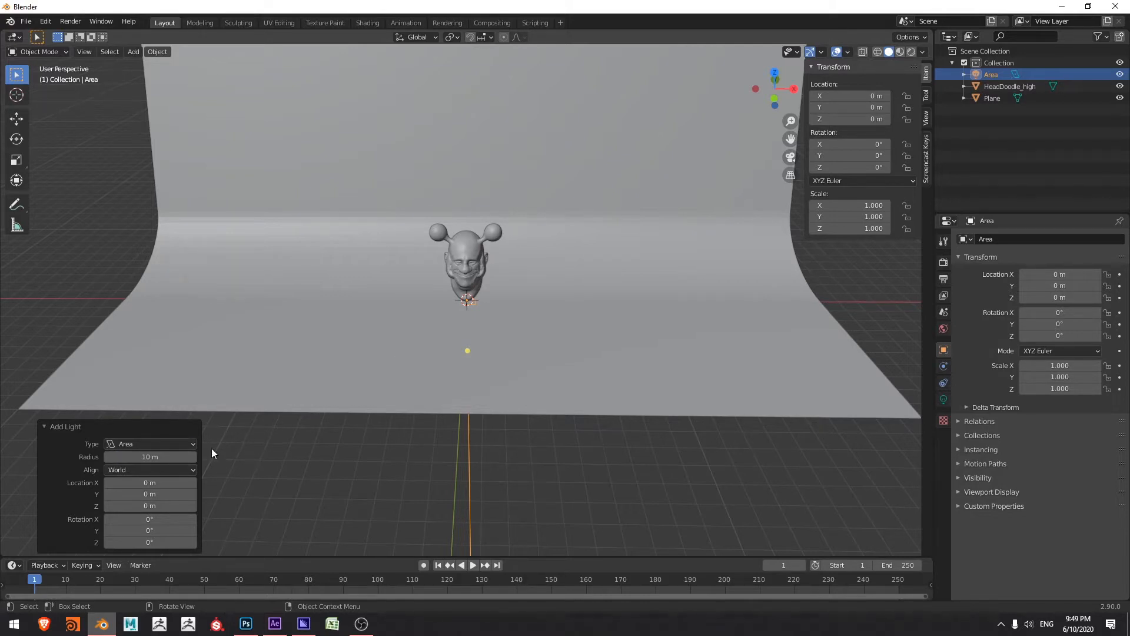
mouse_move(356, 405)
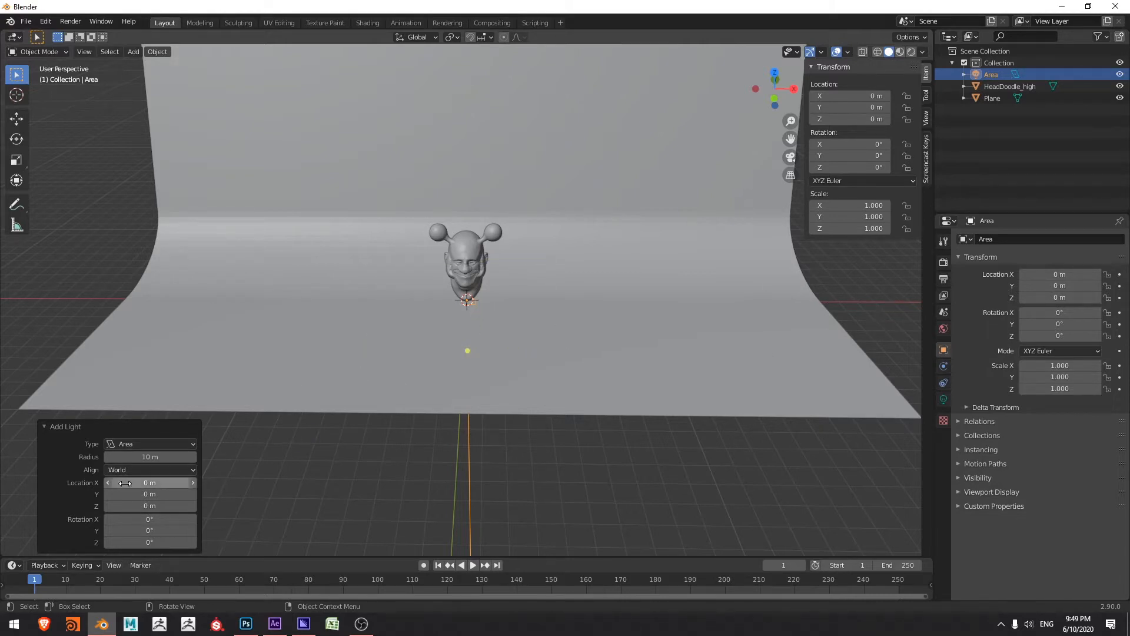
Step: Place the light at X 20 m, Z 5 m with Y rotation 90° so it faces the head
click(149, 482)
text(2)
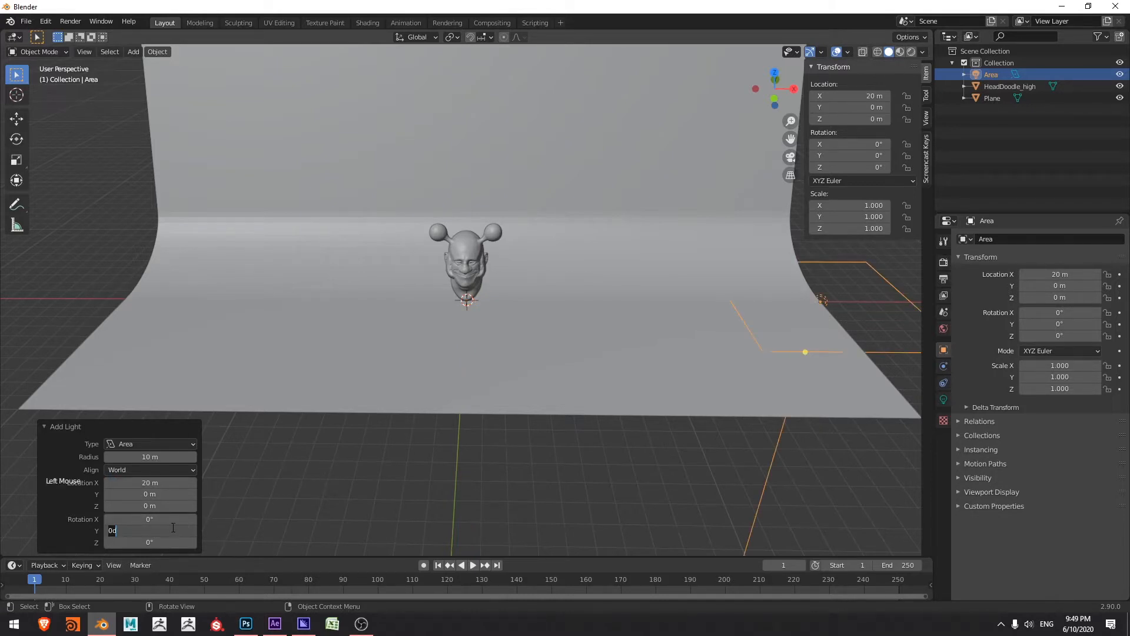
text(90)
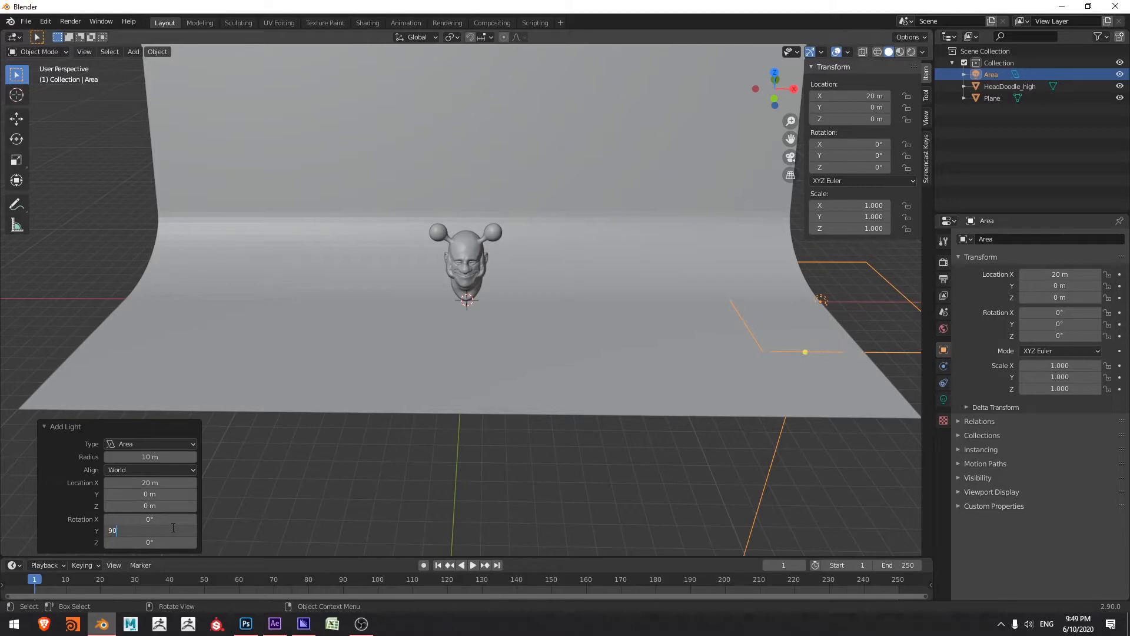
key(Return)
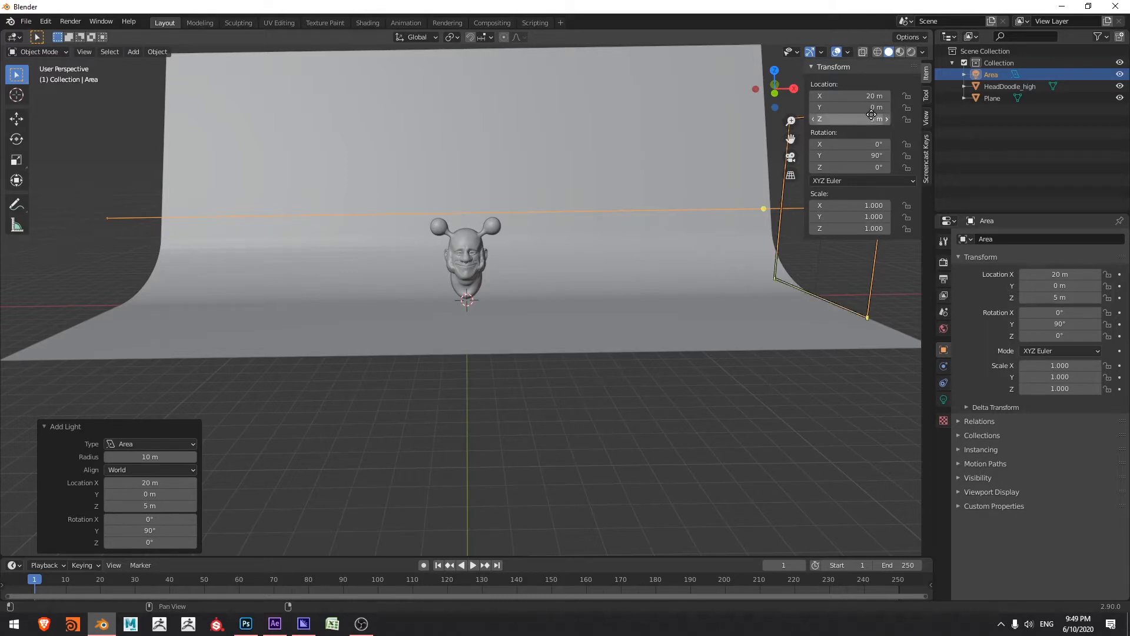
Step: Paste a copy of the light and mirror the original to X −20 m, Y rotation −90°
key(ctrl+c)
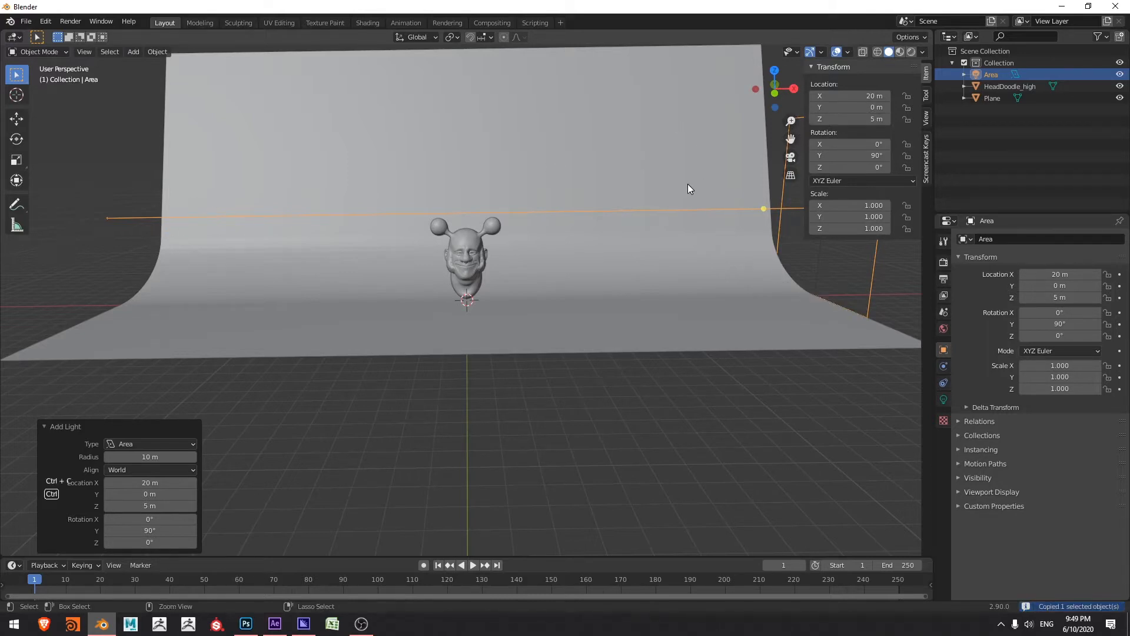
key(ctrl+v)
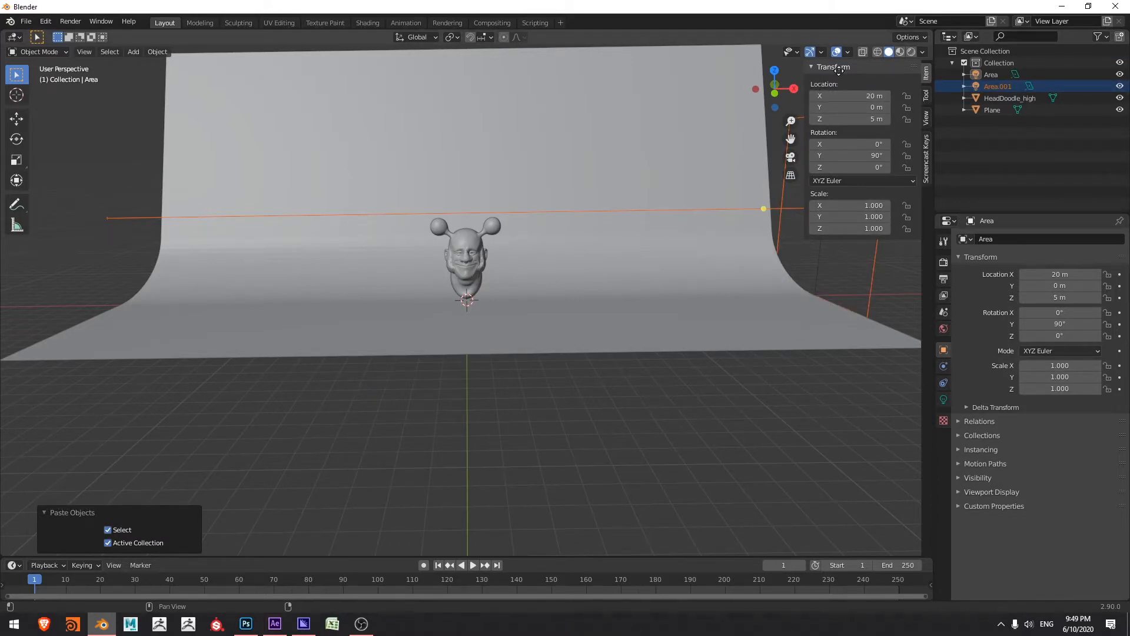
click(849, 95)
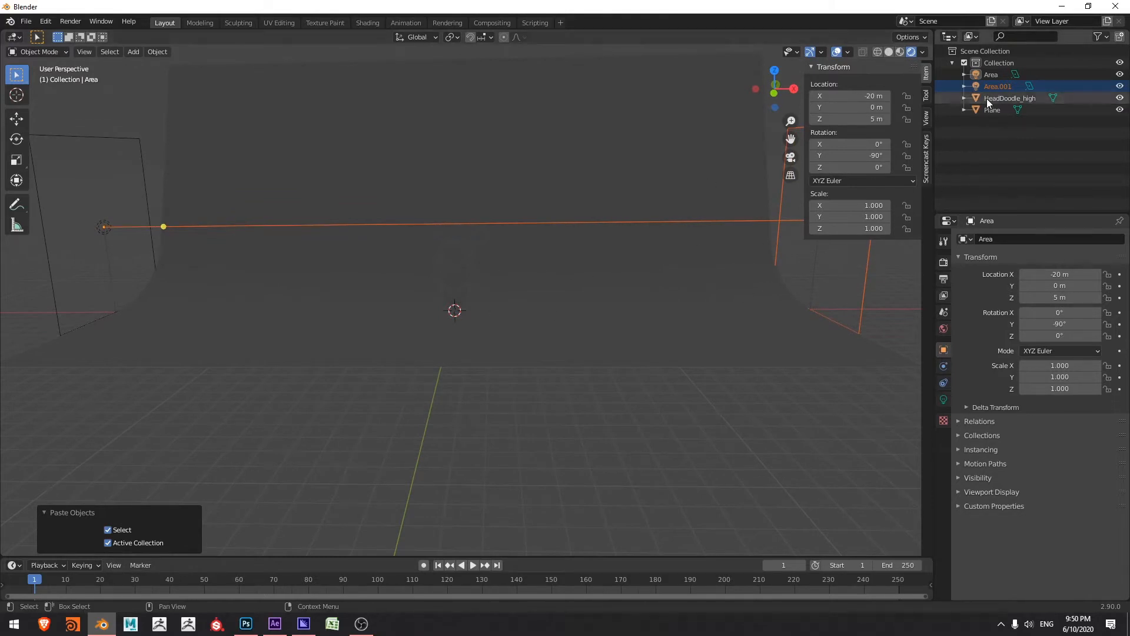
Step: Set the power of both area lights to 1600 W in their light properties
click(999, 86)
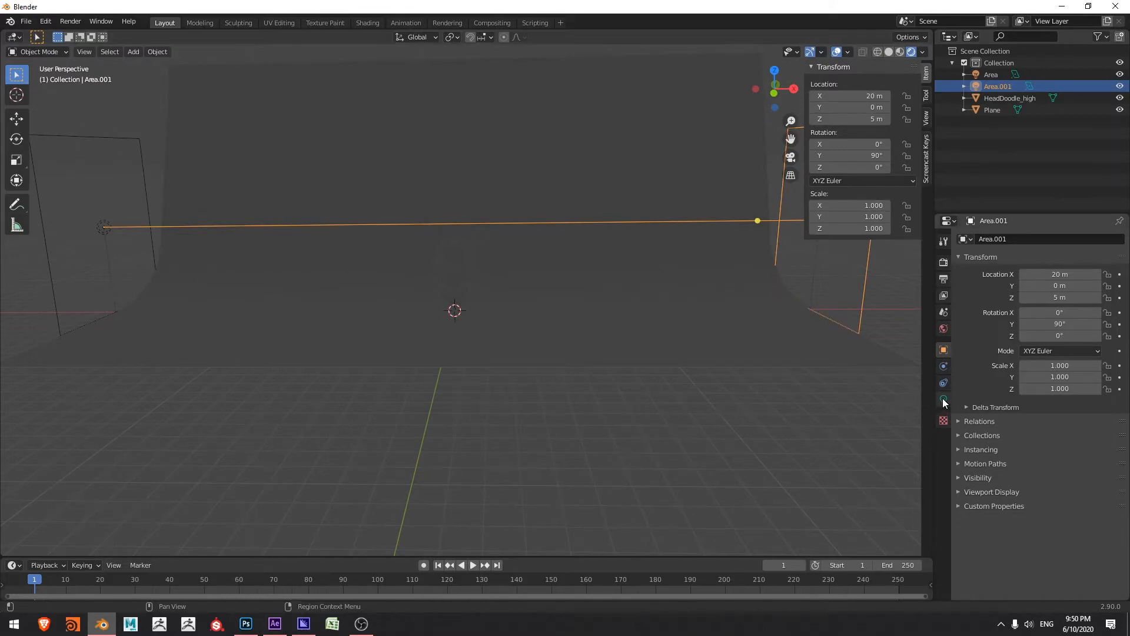
click(943, 399)
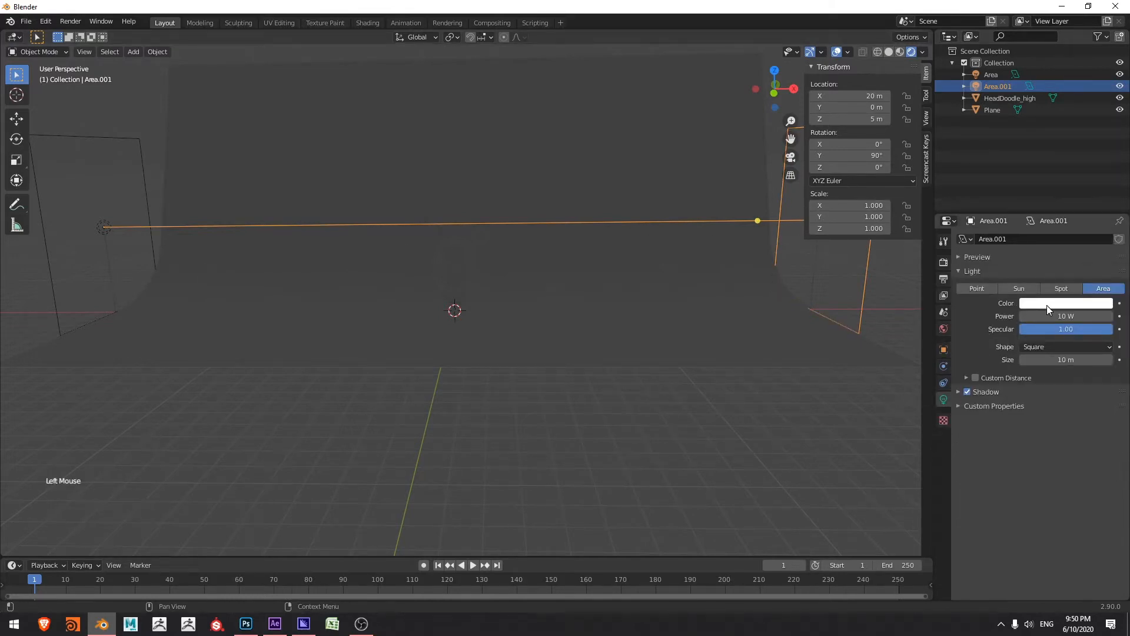
double_click(1066, 316)
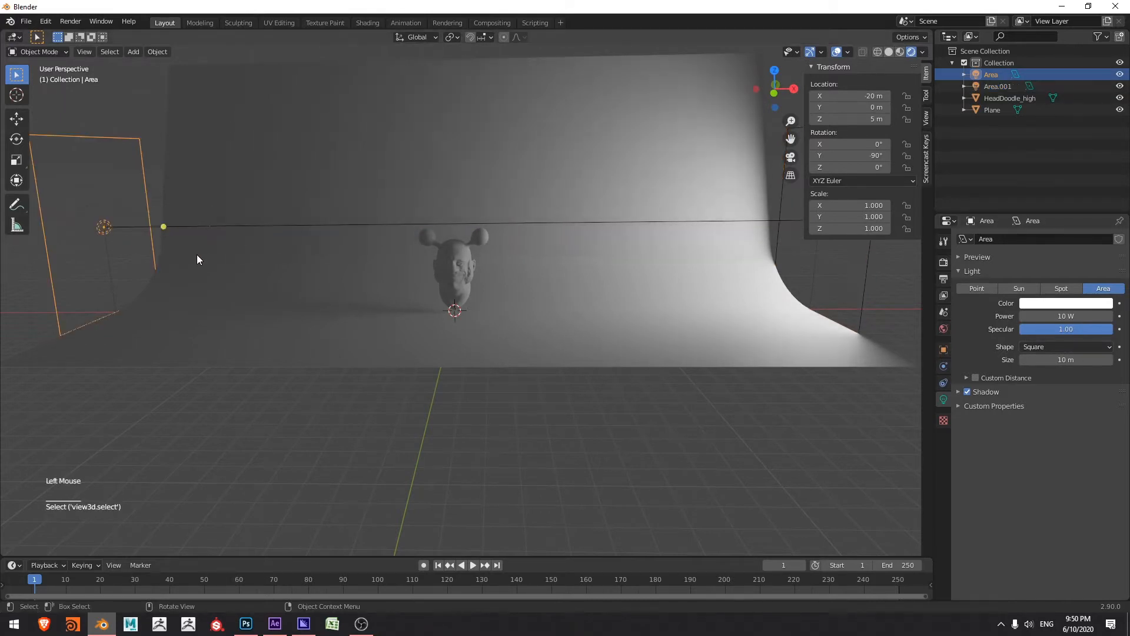
double_click(1065, 316)
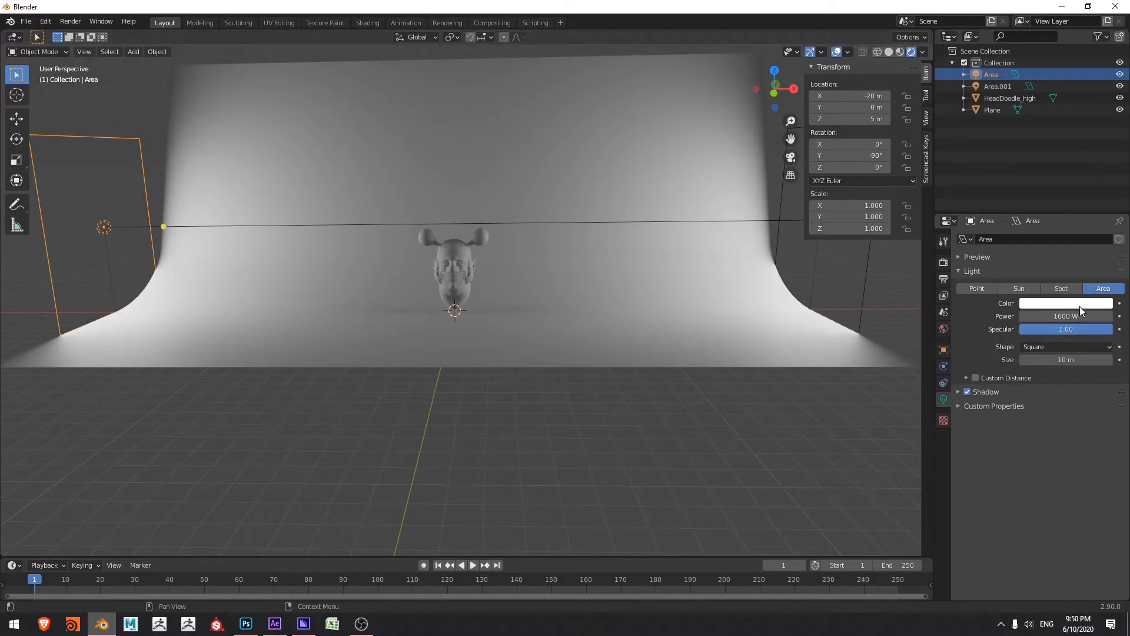
Step: Tint the left light pale blue and the right light warm orange
click(1066, 303)
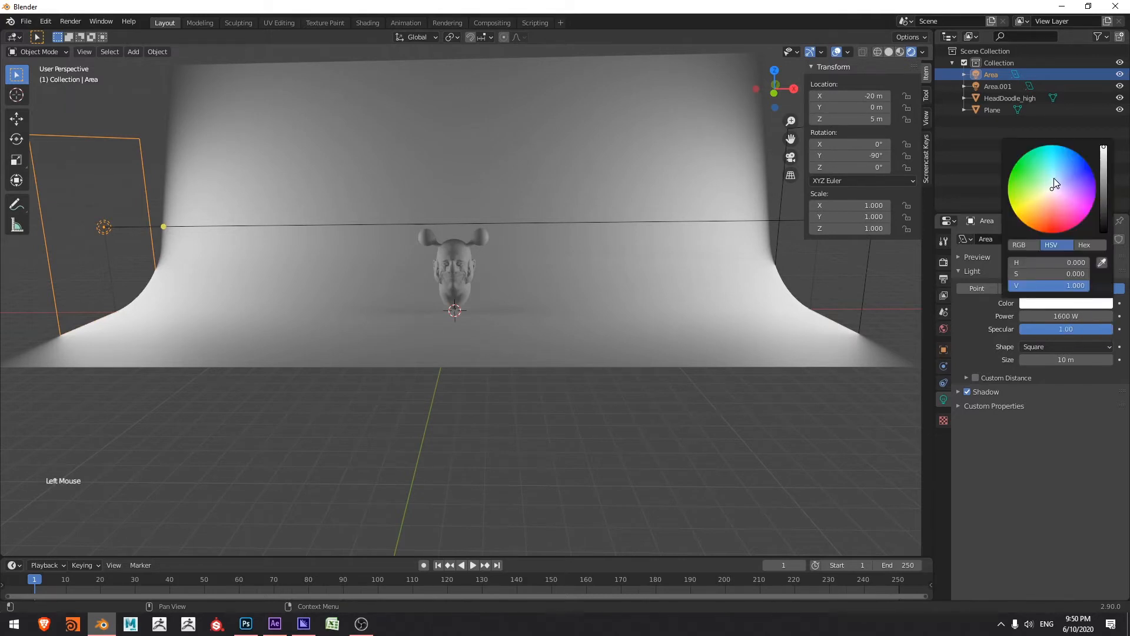
click(1056, 178)
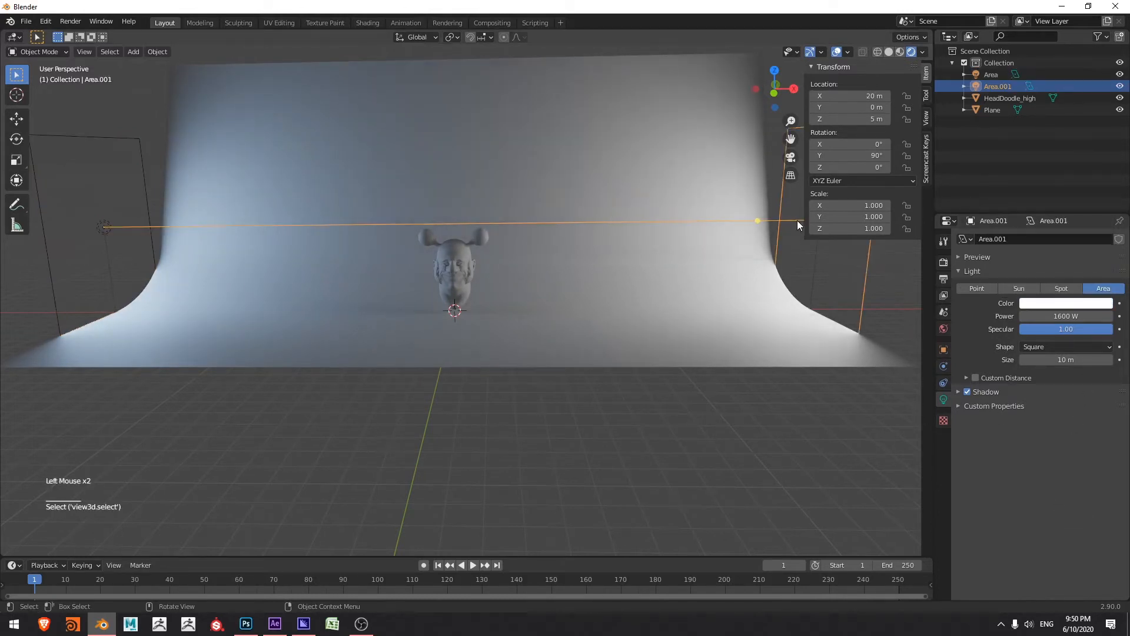
click(1065, 303)
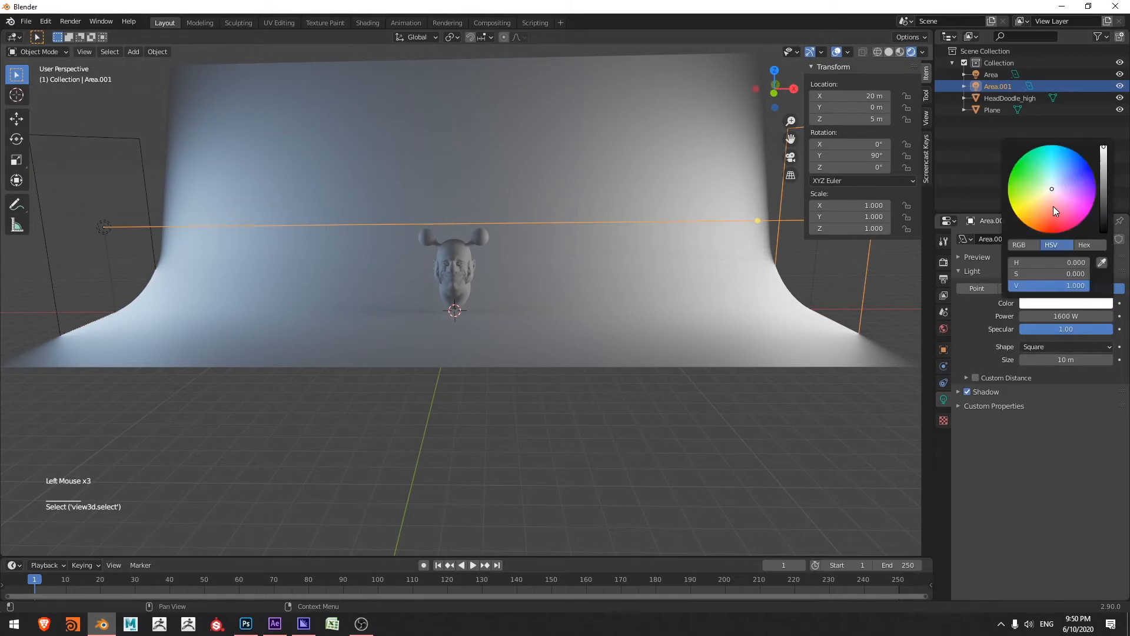
click(1045, 208)
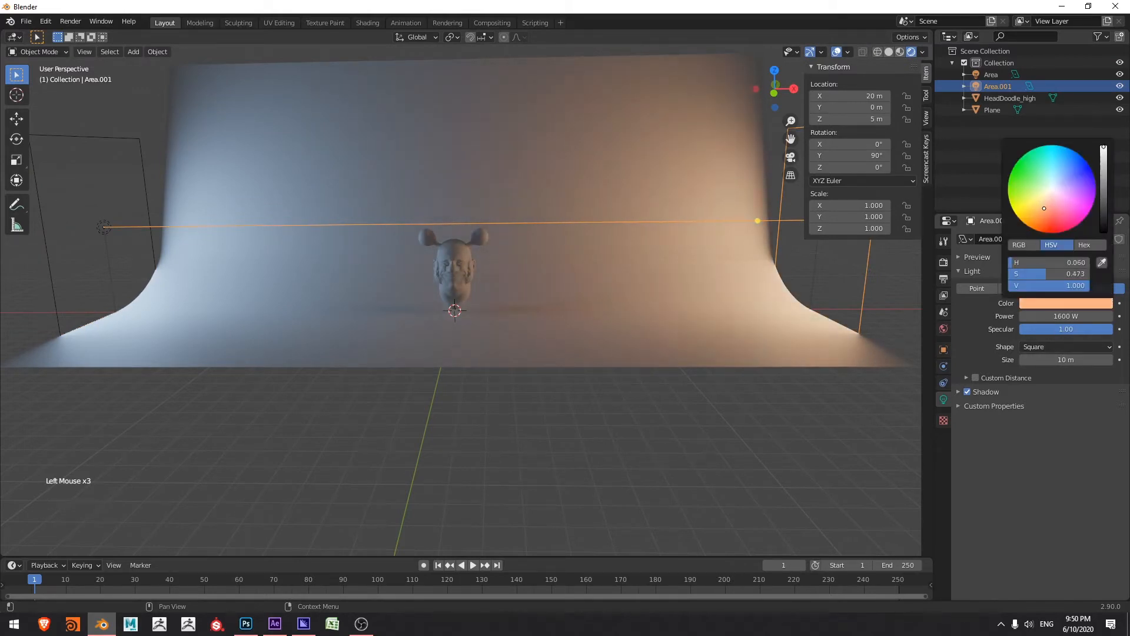
click(815, 371)
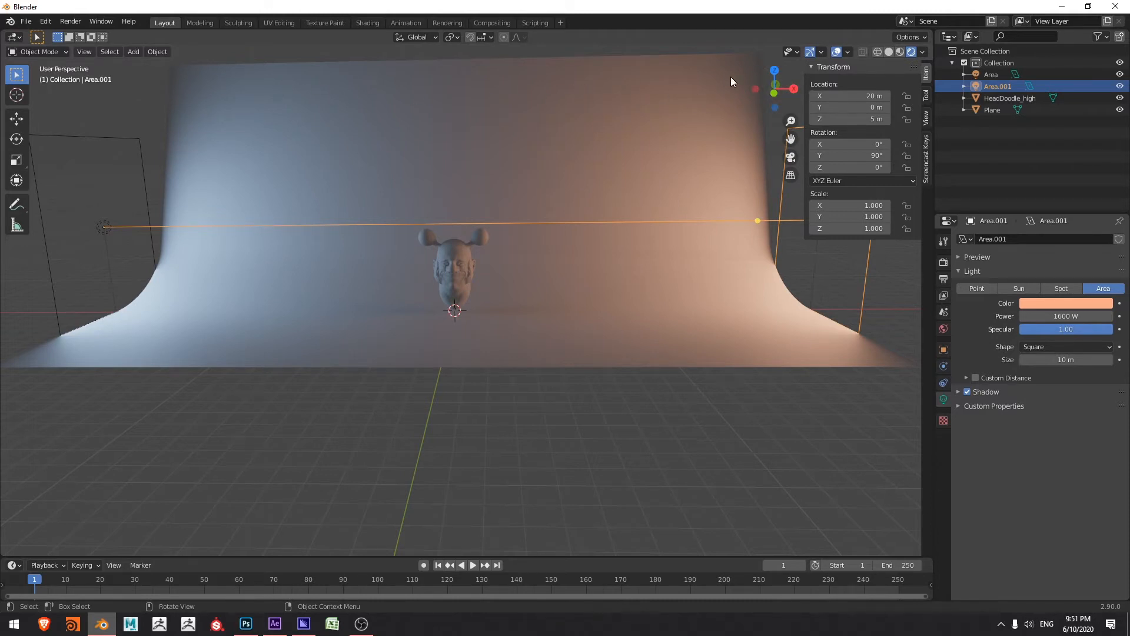
click(998, 86)
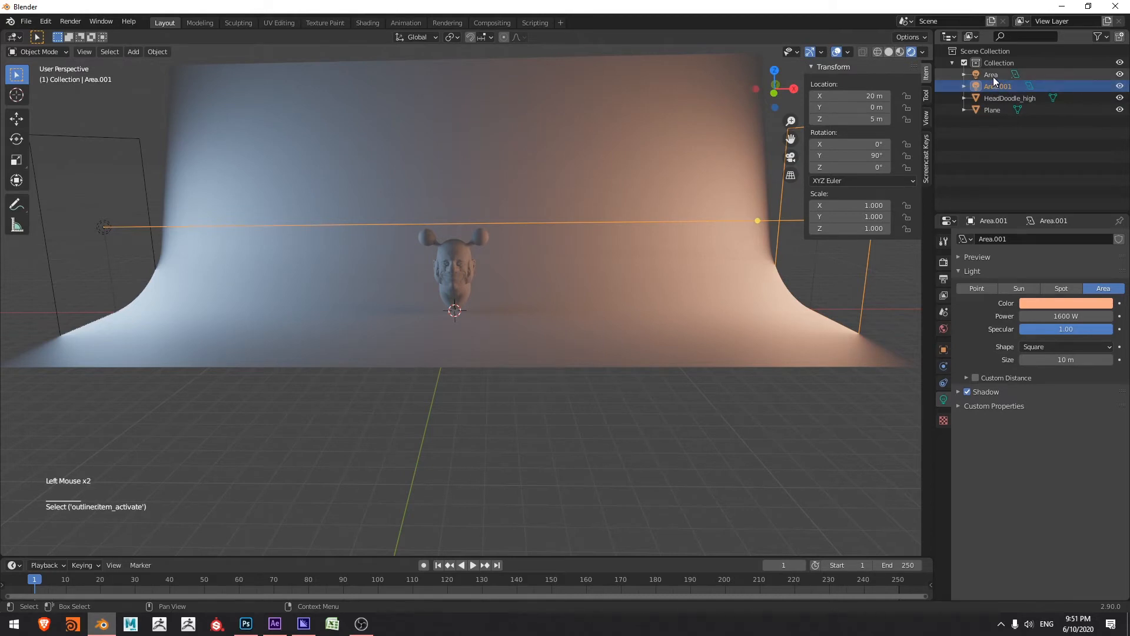
Step: Rename the lights to Area_left and Area_right in the Outliner
double_click(991, 74)
text(_lef)
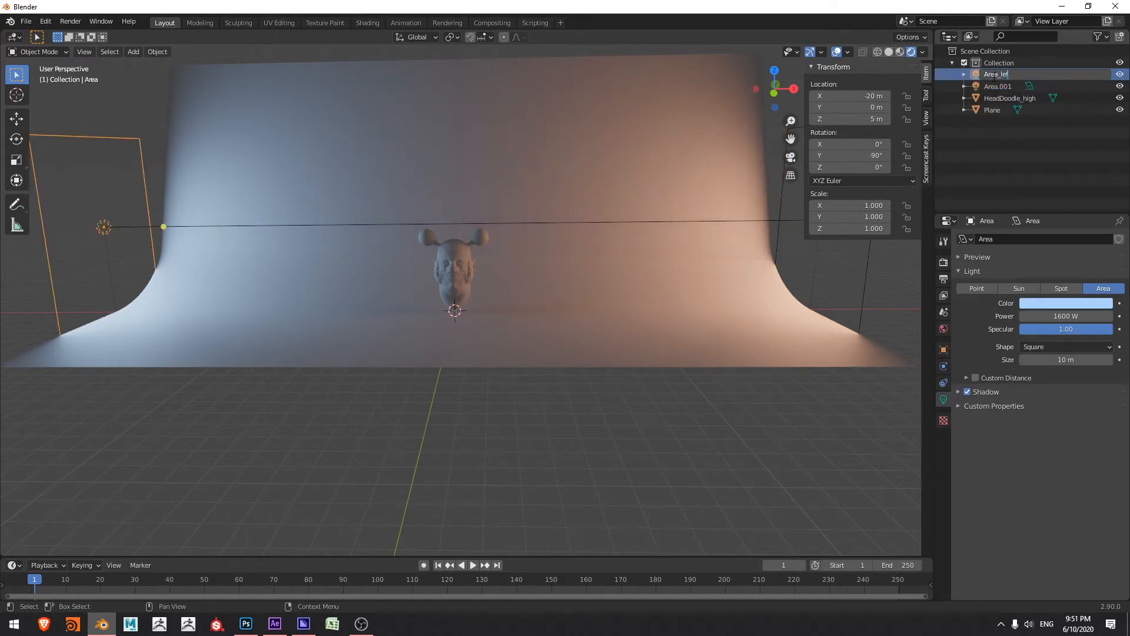
triple_click(997, 74)
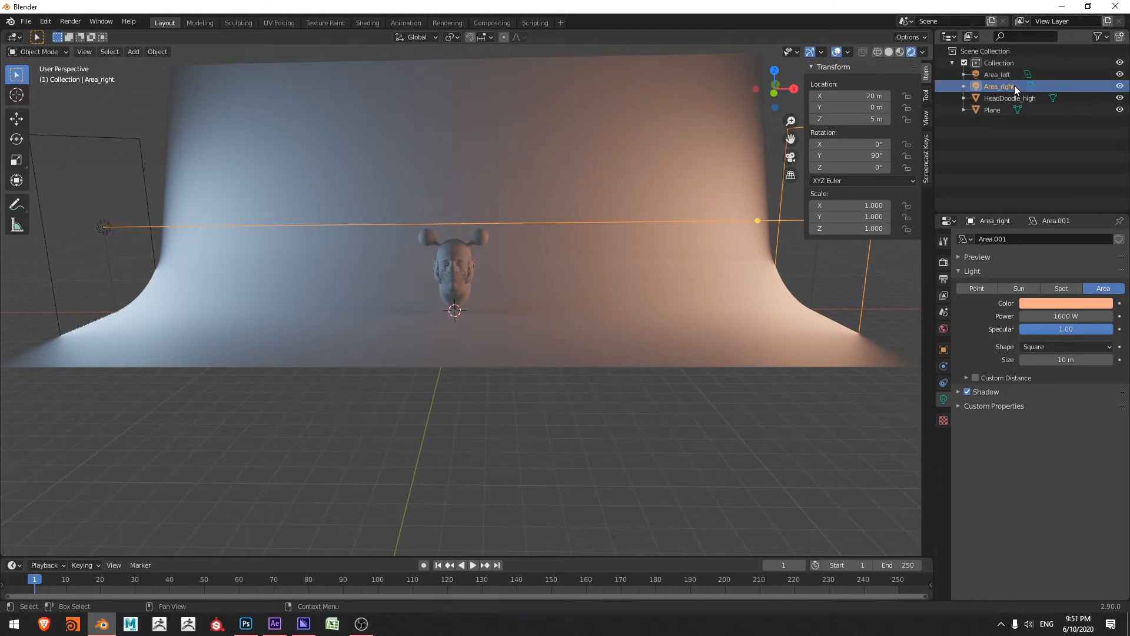
Step: Duplicate Area_right as Area_overhead, placed at 0, 0, 10 m with Rotation Y 0° facing down
key(ctrl+v)
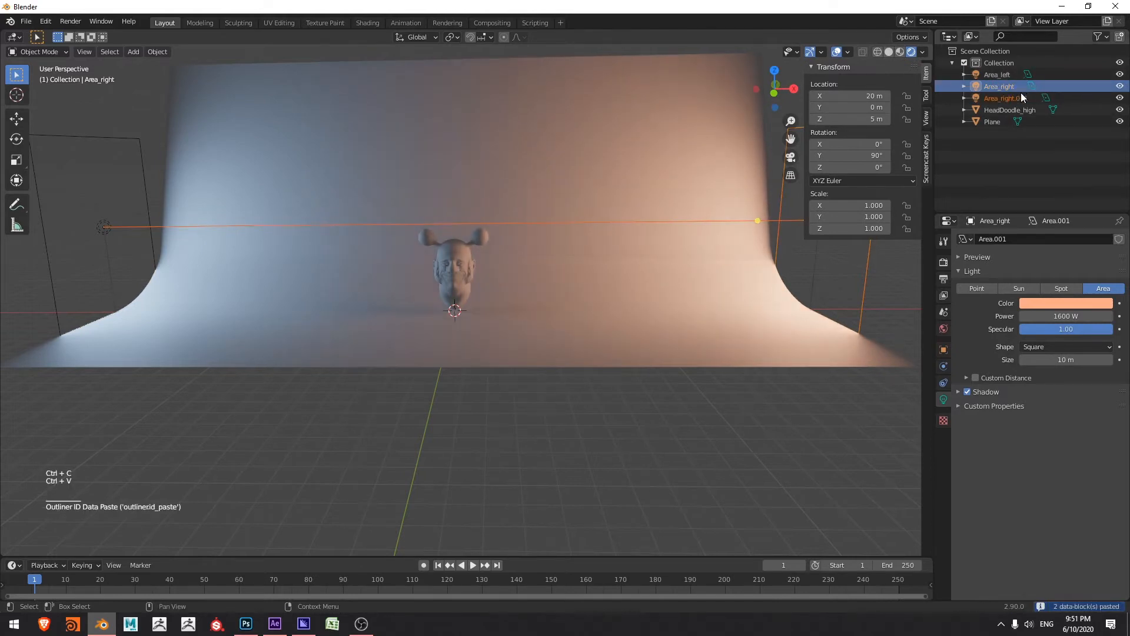
double_click(1002, 98)
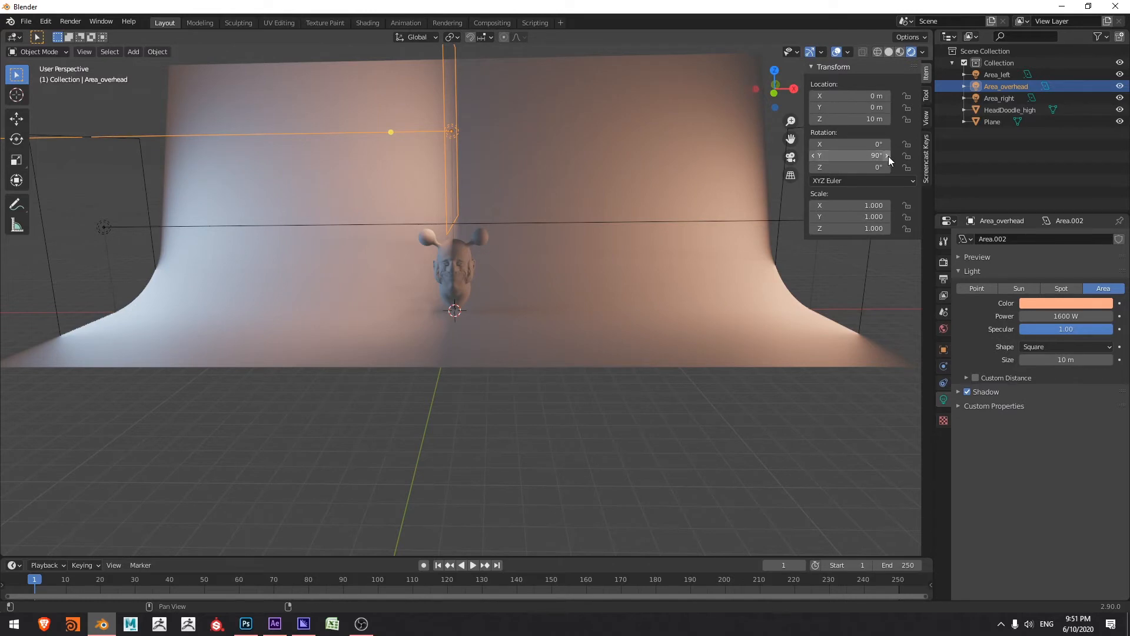
click(850, 156)
text(0)
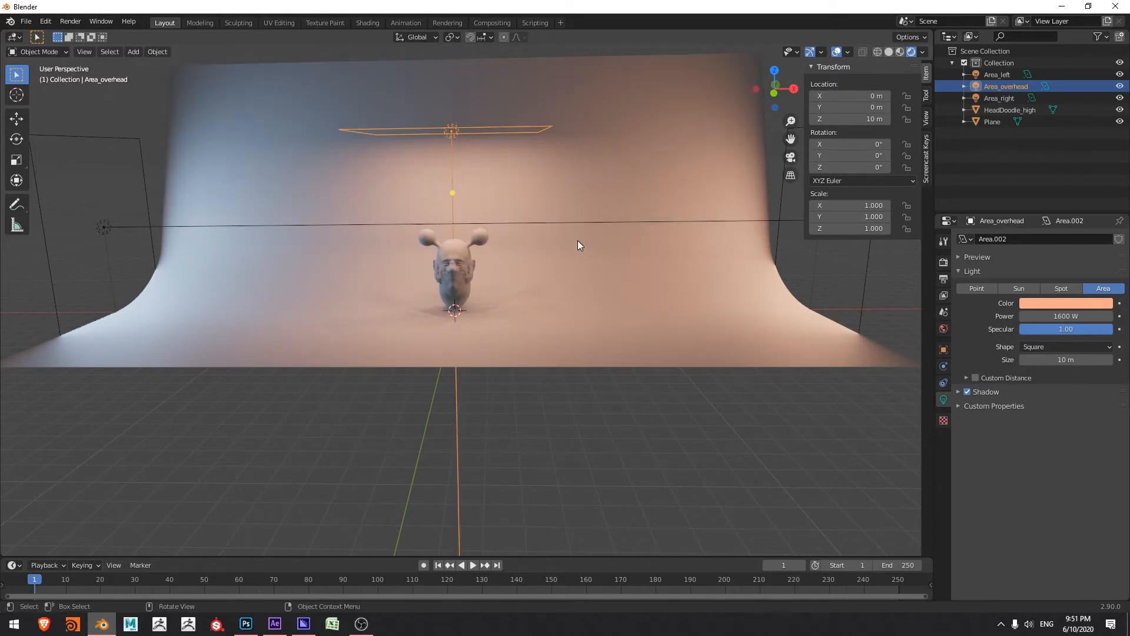
mouse_move(480, 234)
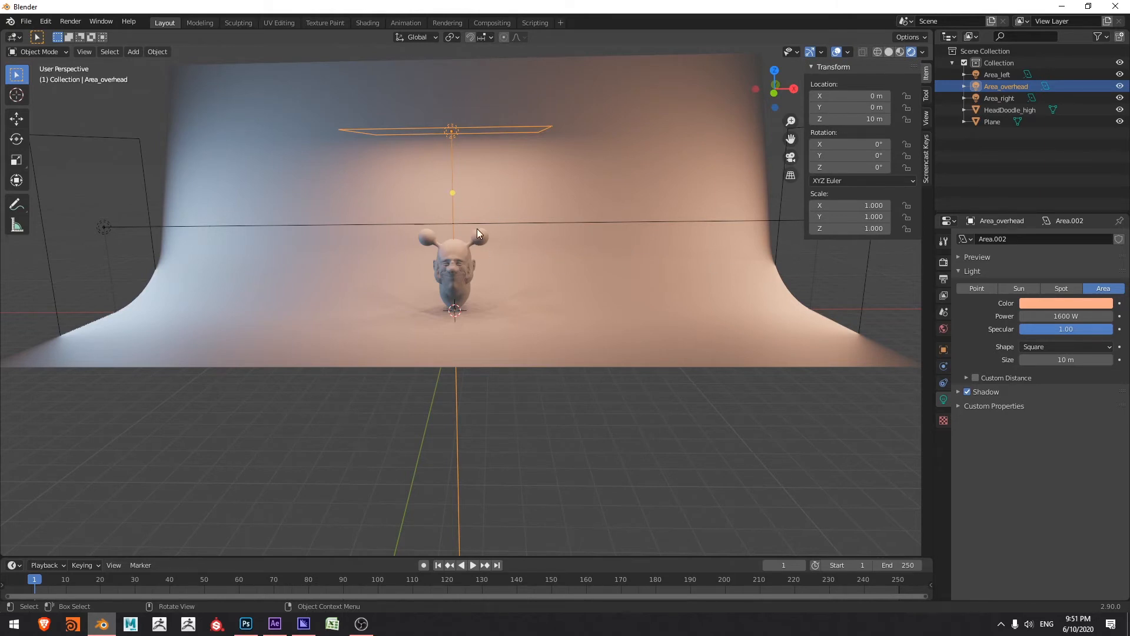
mouse_move(1067, 302)
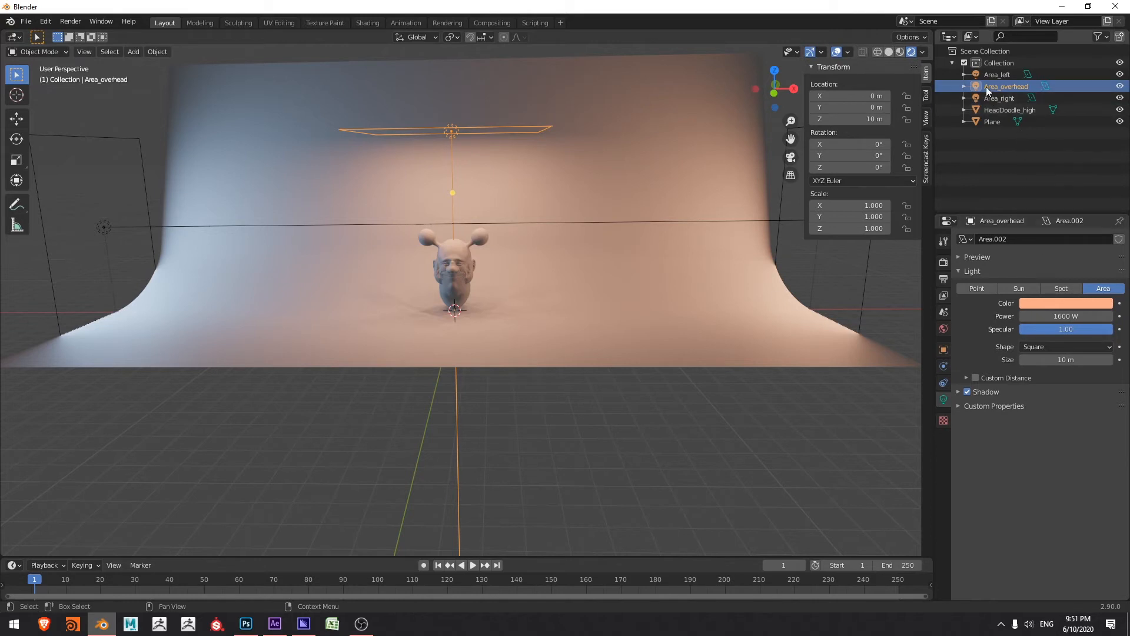
Step: Set Area_overhead's colour to pure white and its power to 2400 W
click(1066, 303)
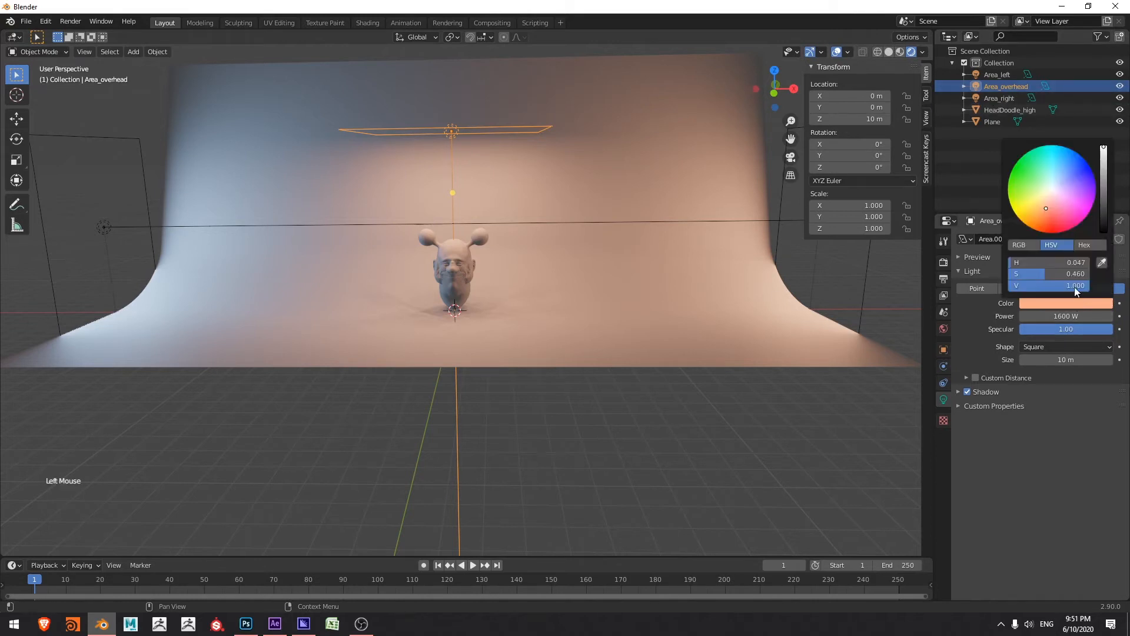
double_click(1053, 273)
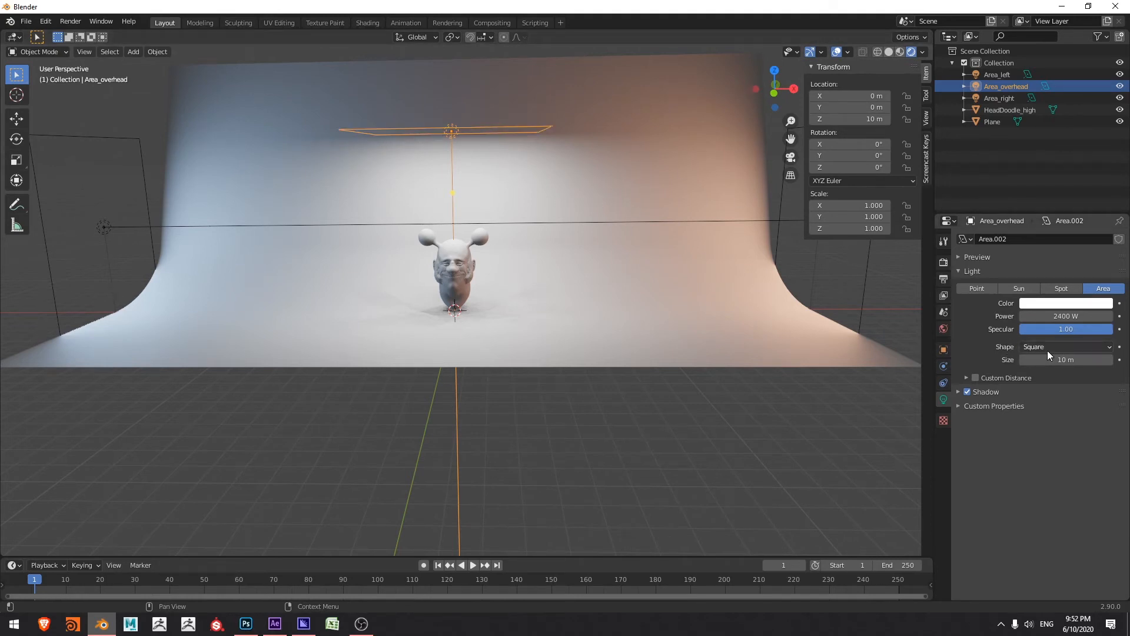
click(1065, 346)
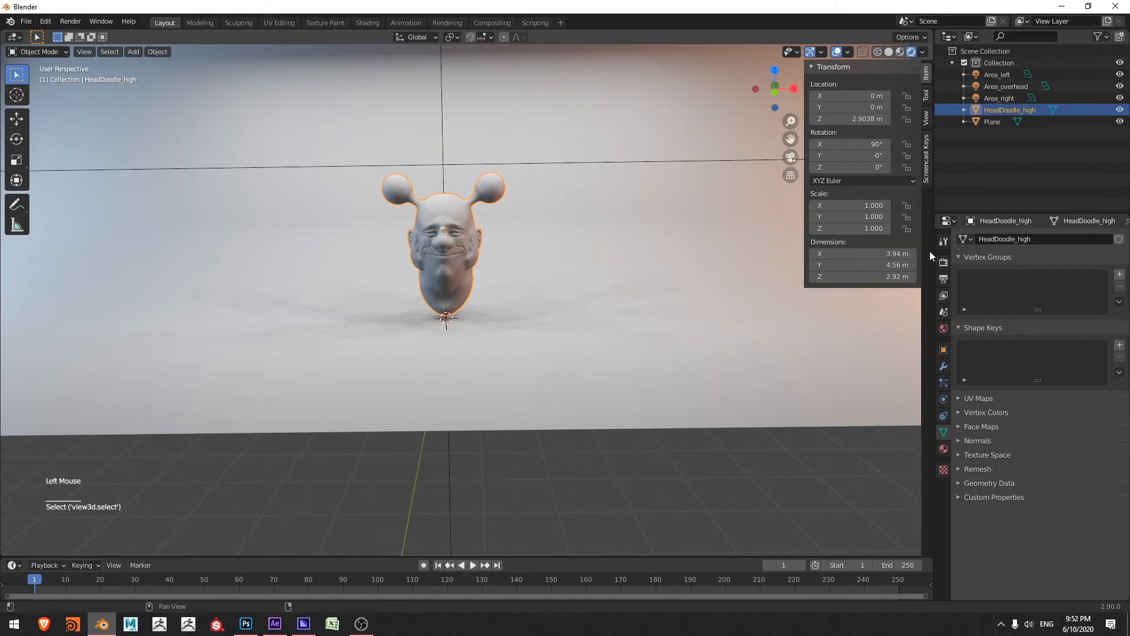
mouse_move(943, 263)
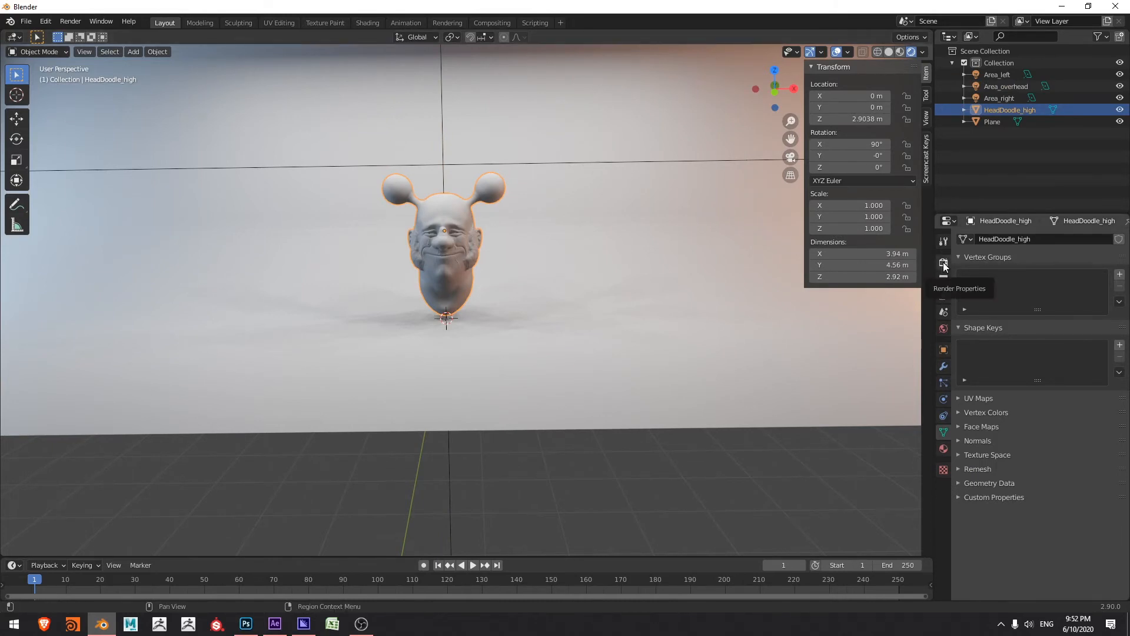
Step: Switch the render engine to Cycles with the Experimental feature set on GPU Compute
click(944, 261)
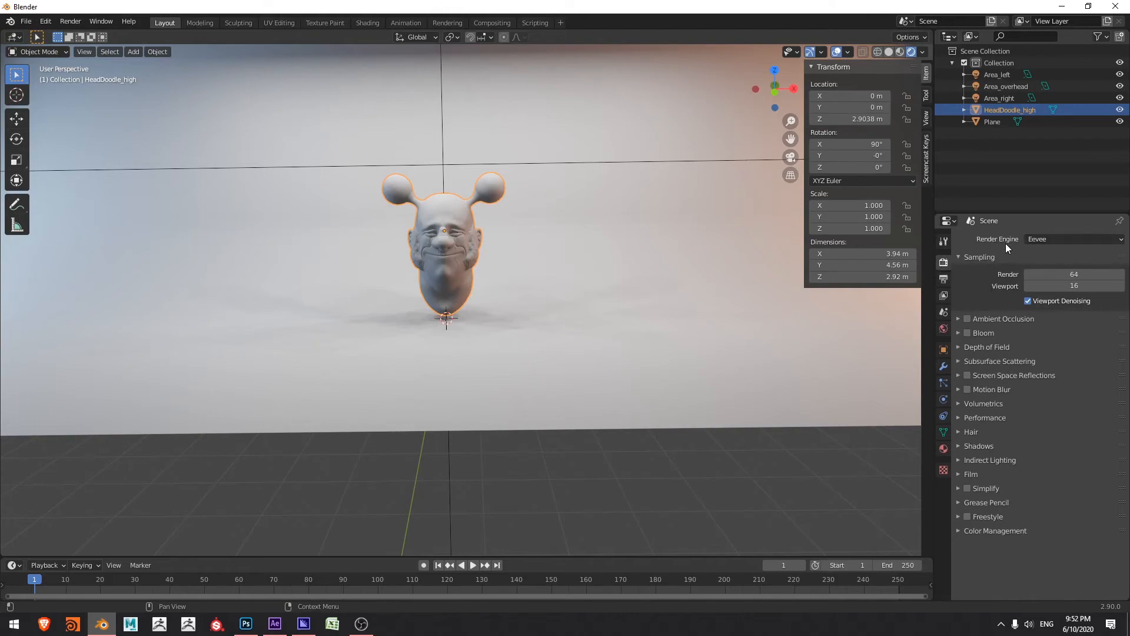
click(1074, 239)
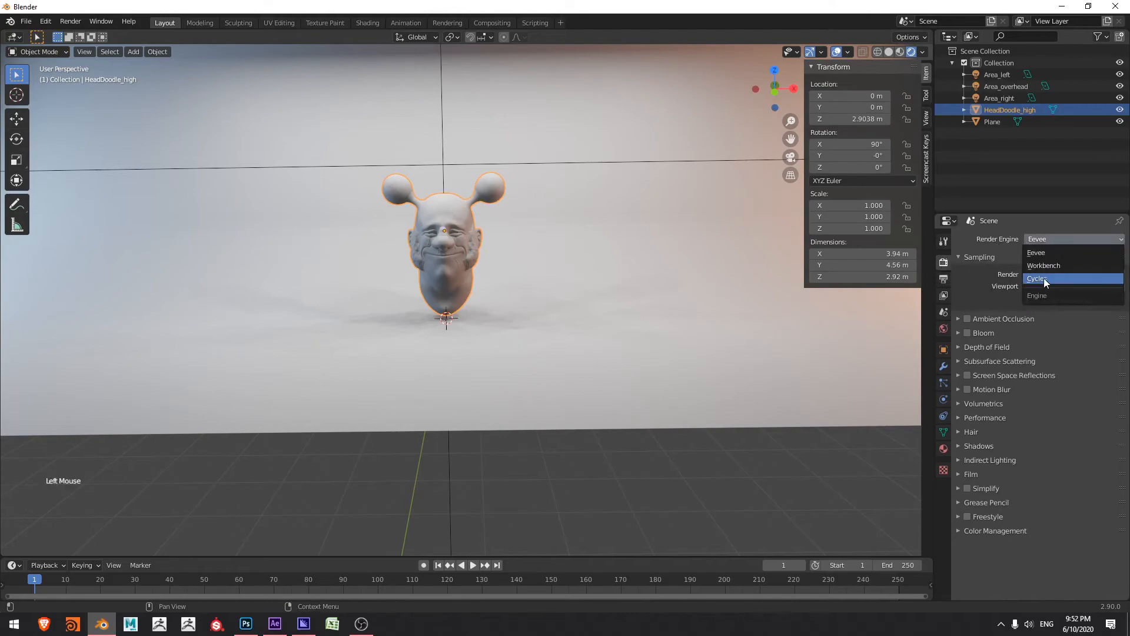
click(1036, 277)
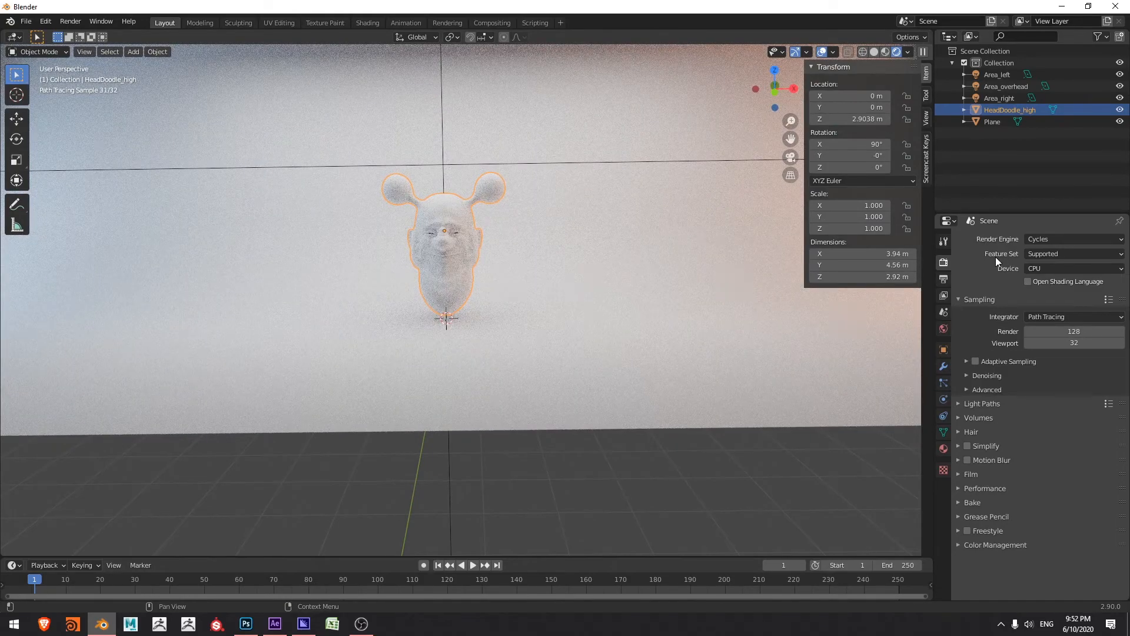
click(1074, 254)
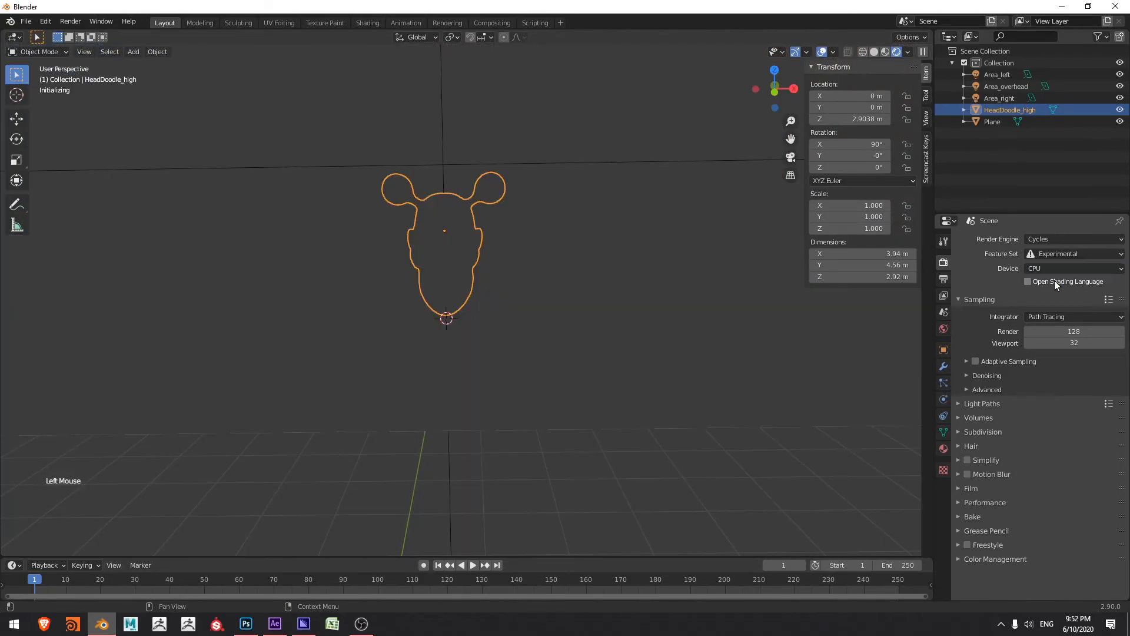
click(1074, 268)
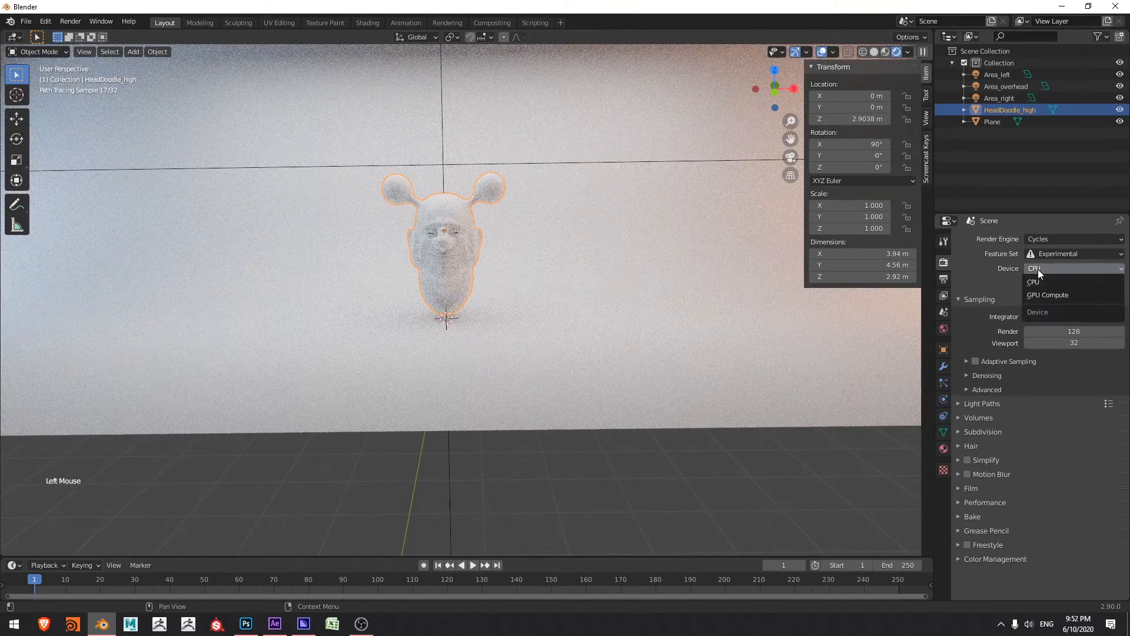
click(1049, 294)
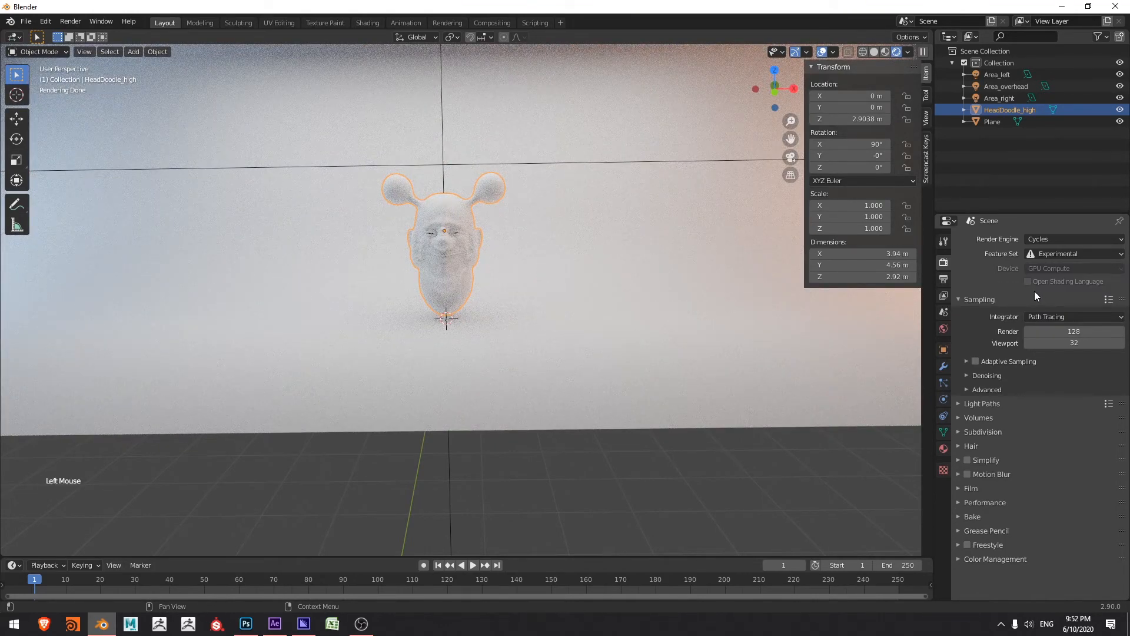
mouse_move(1109, 363)
text(512)
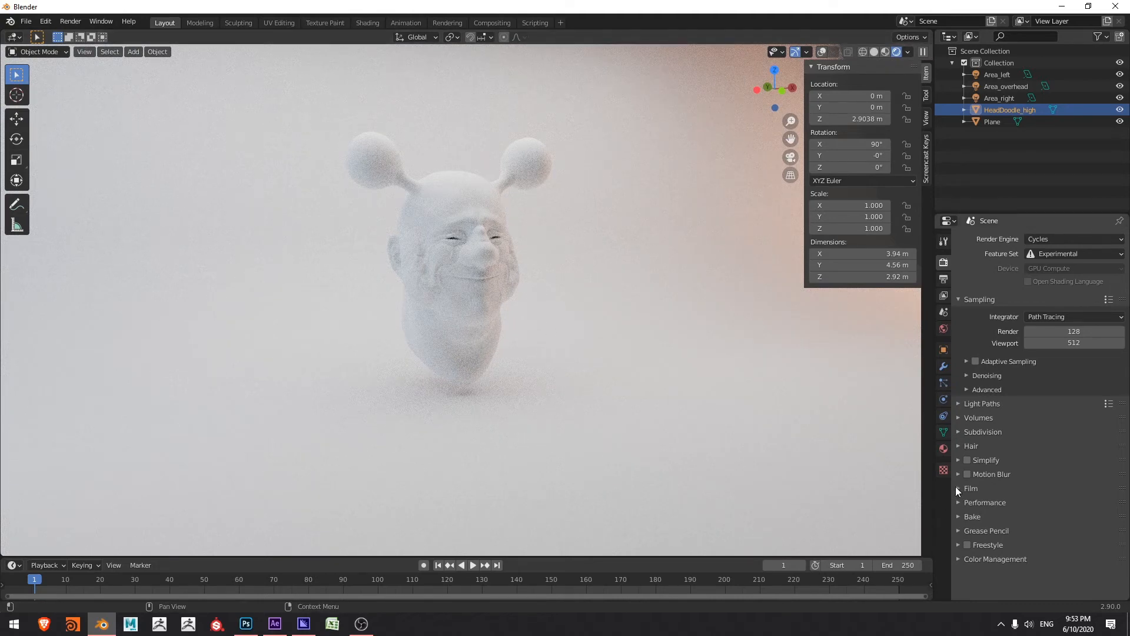
Step: Set viewport sampling to 512 and reveal the Film exposure settings
click(972, 488)
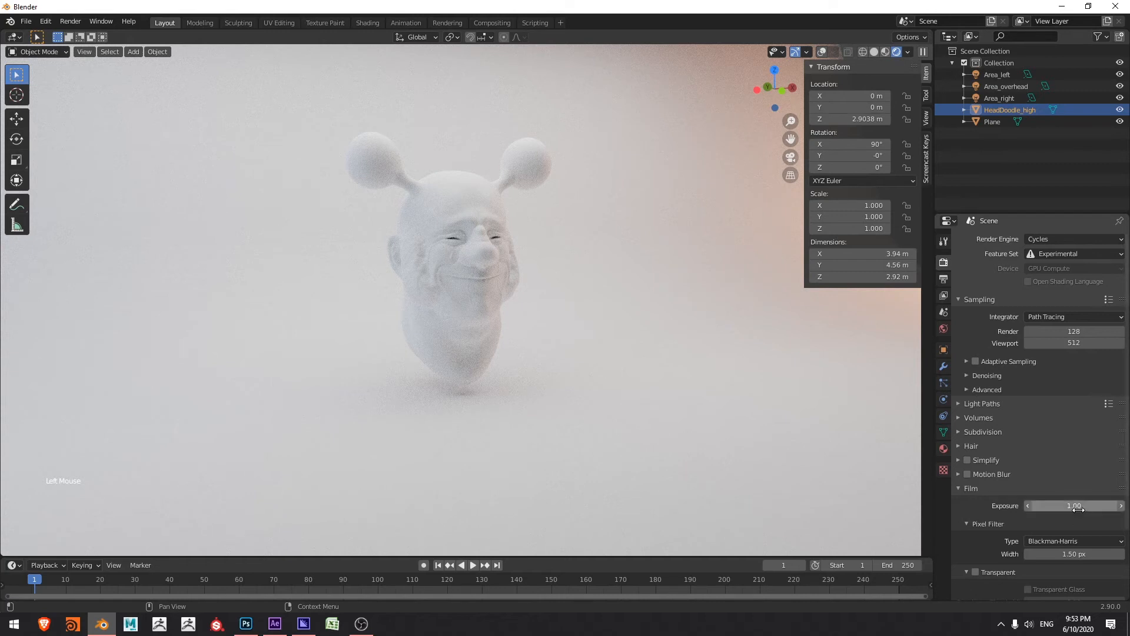
mouse_move(1074, 505)
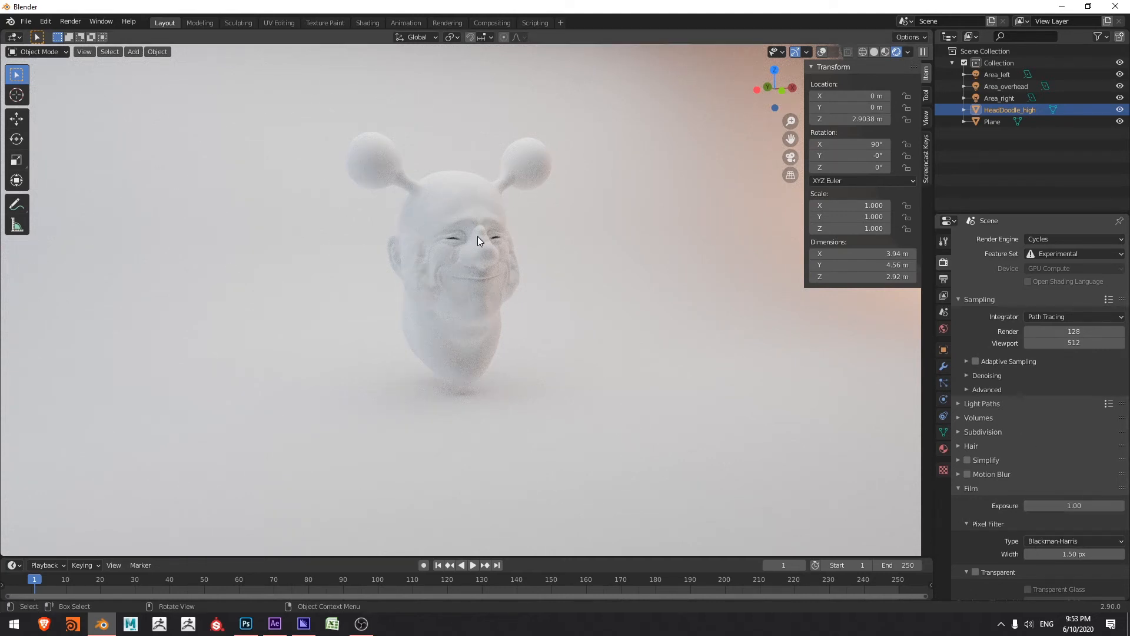
mouse_move(339, 353)
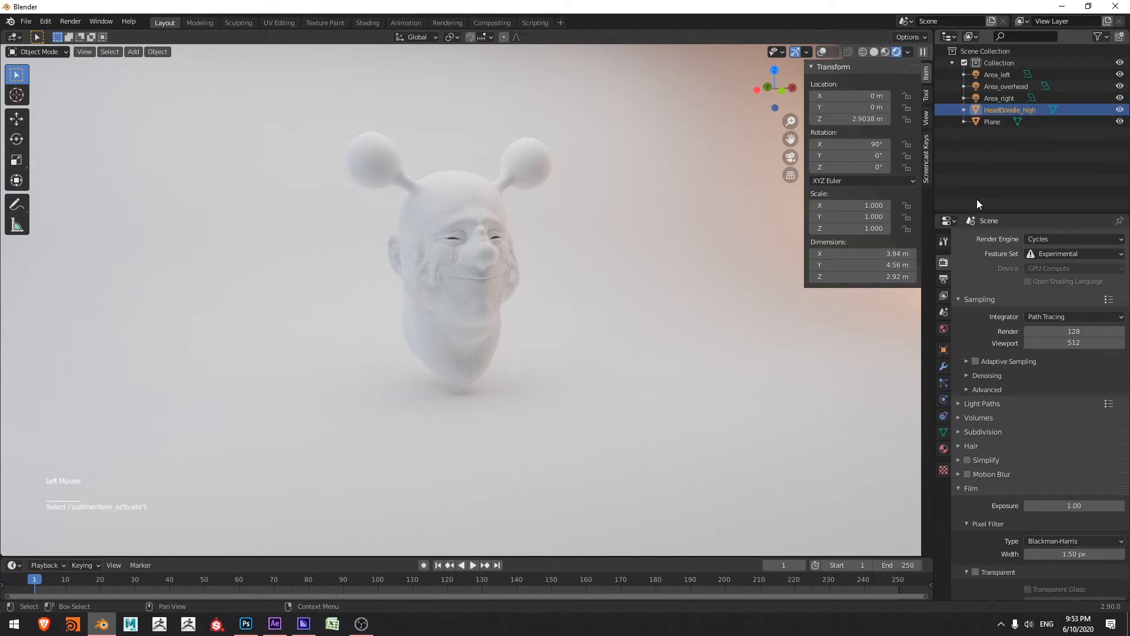
Step: Give HeadDoodle_high a peach base colour, Subsurface 0.3, radius X 0.400 and red subsurface colour
click(943, 469)
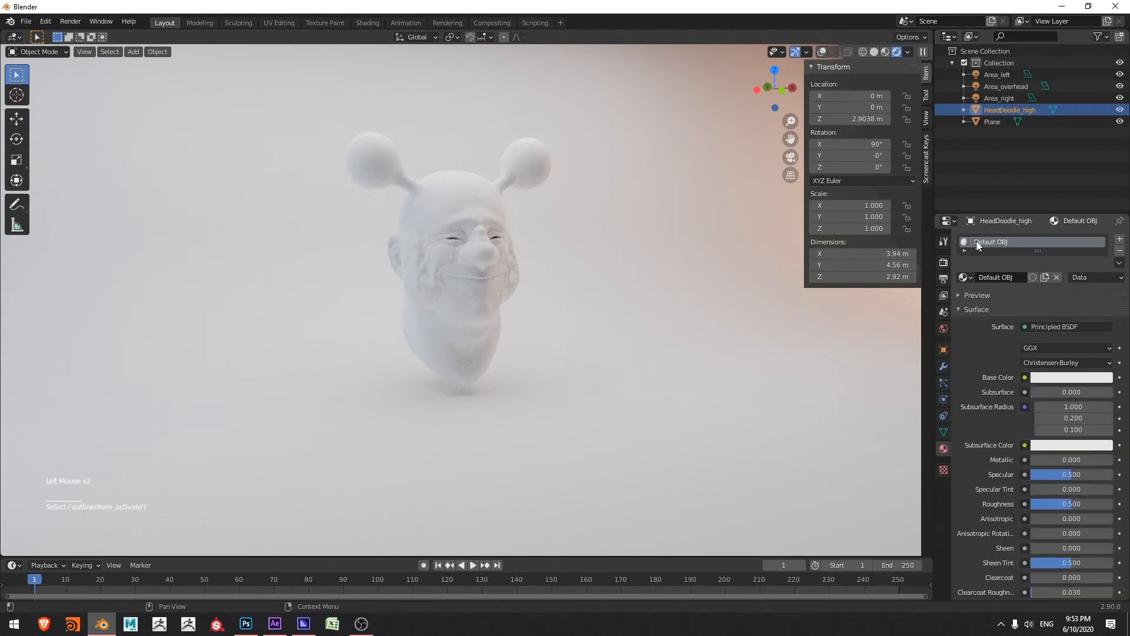
mouse_move(1072, 377)
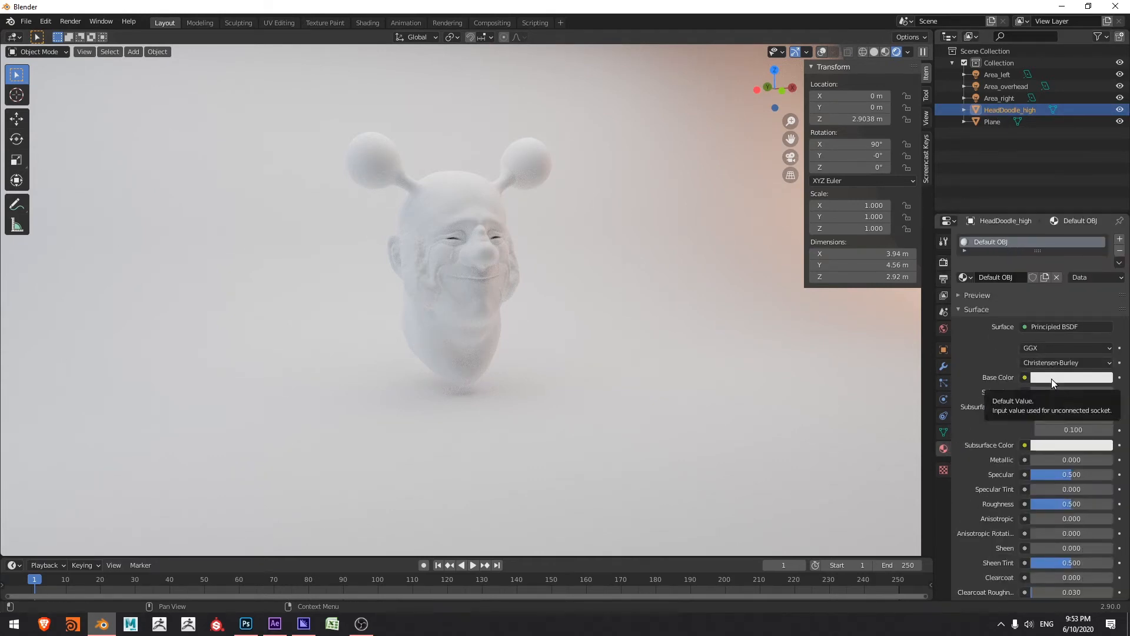
click(1071, 377)
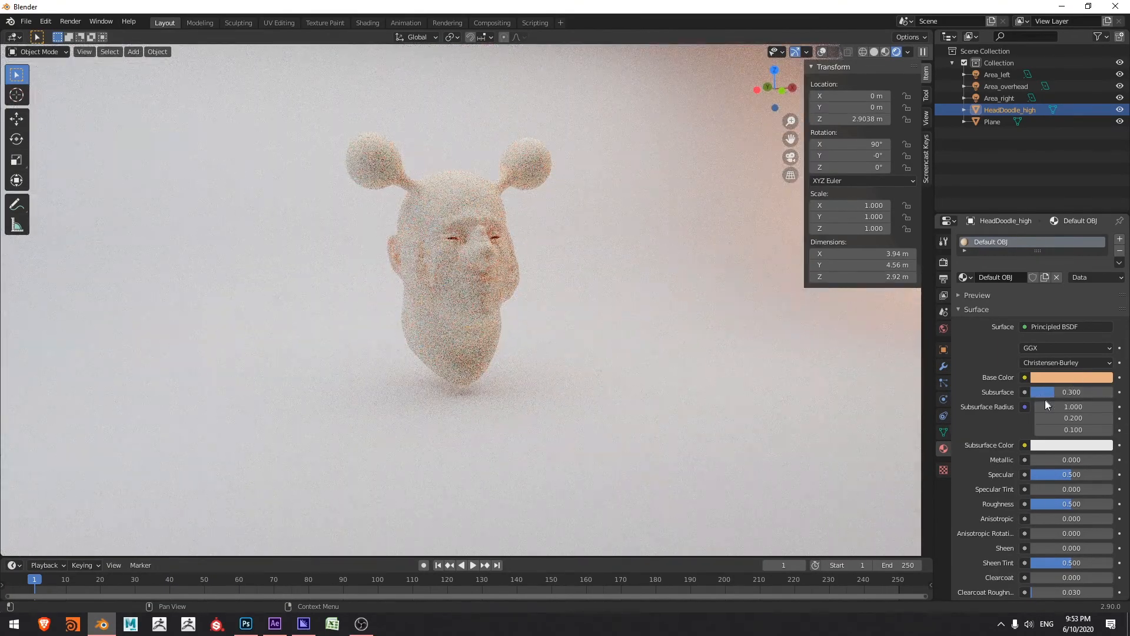
double_click(1073, 406)
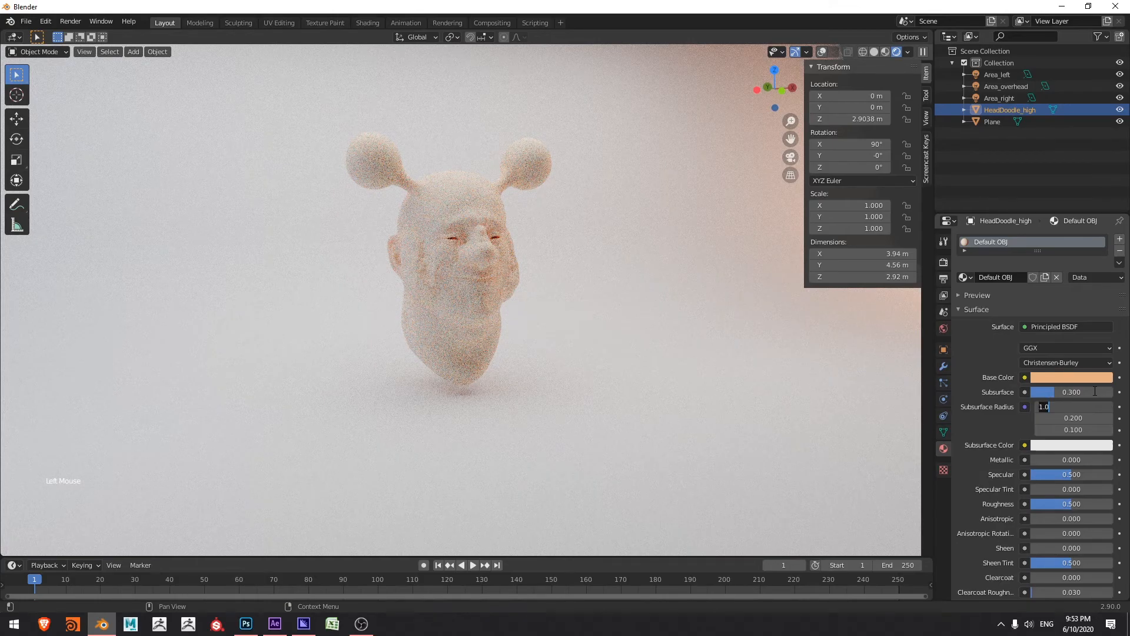
text(0.400)
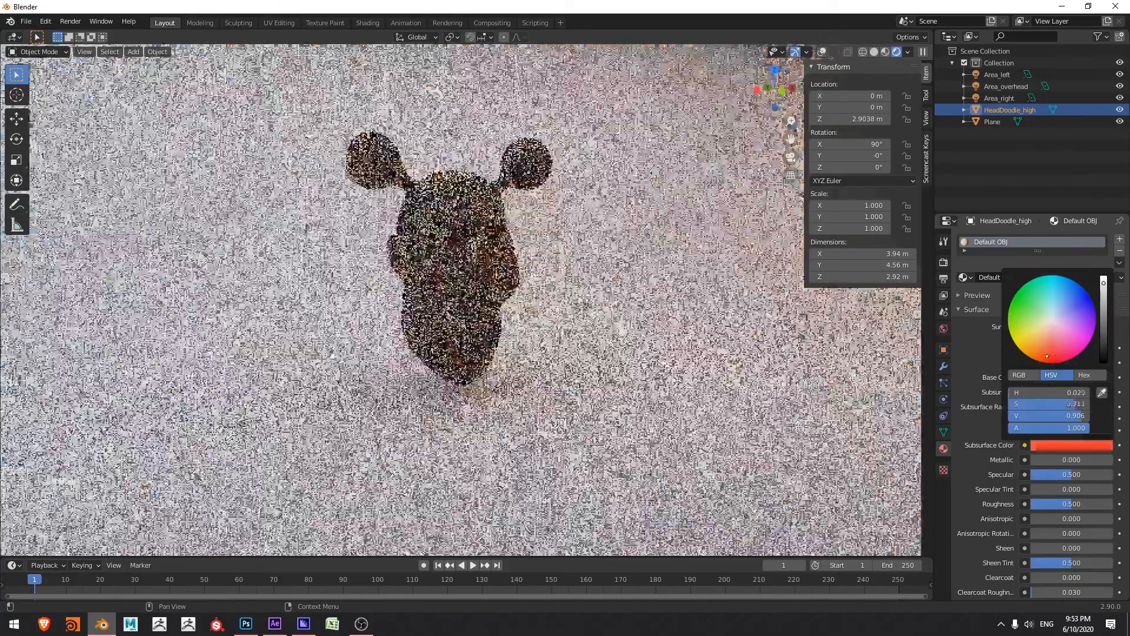
click(1053, 359)
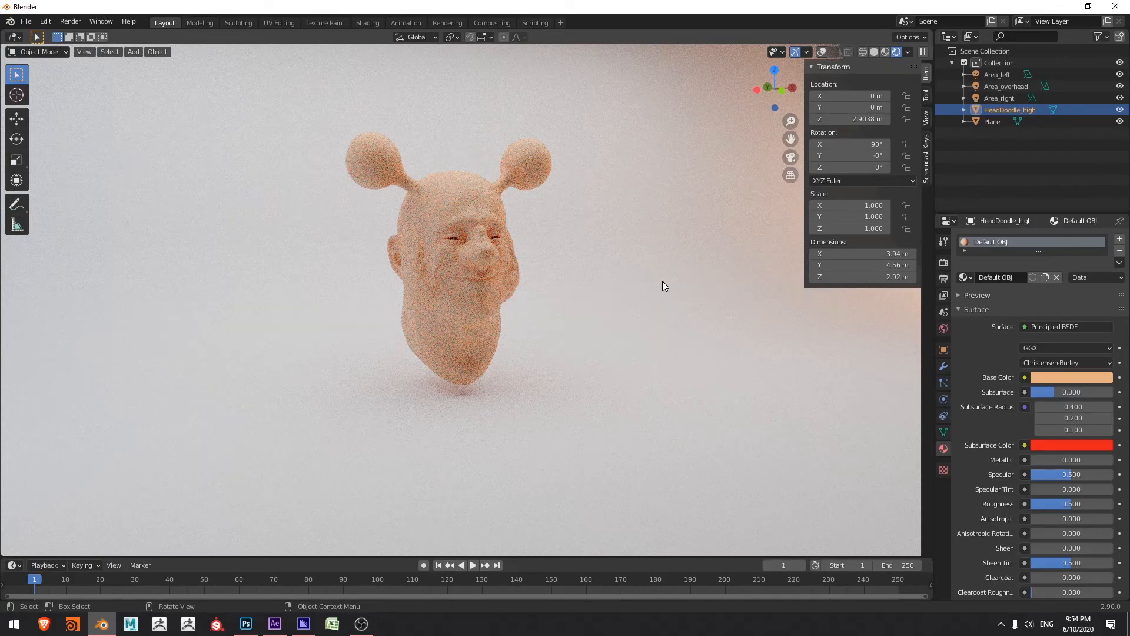
mouse_move(633, 284)
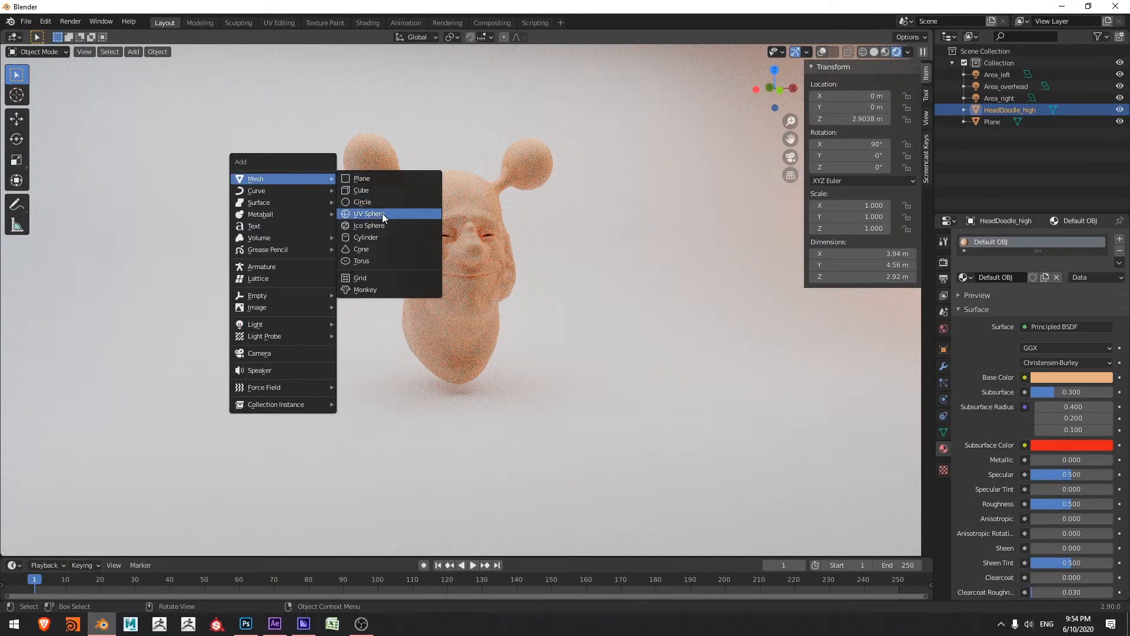
Step: Add a UV sphere left of the head, shade it smooth, and make it Metallic 1, Roughness 0
click(368, 213)
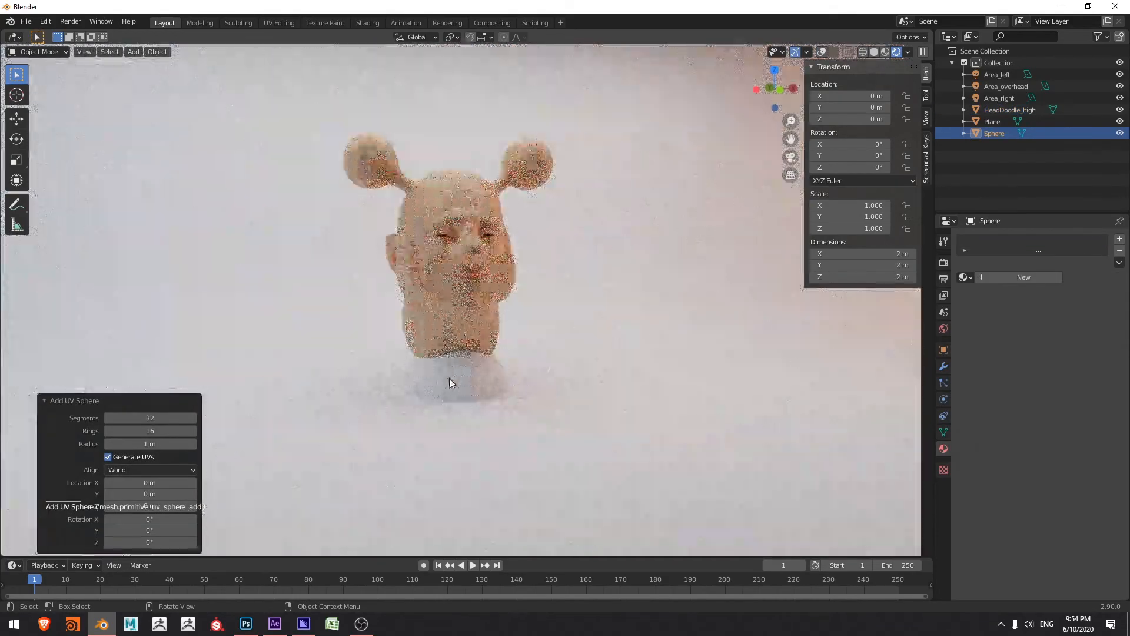
key(g)
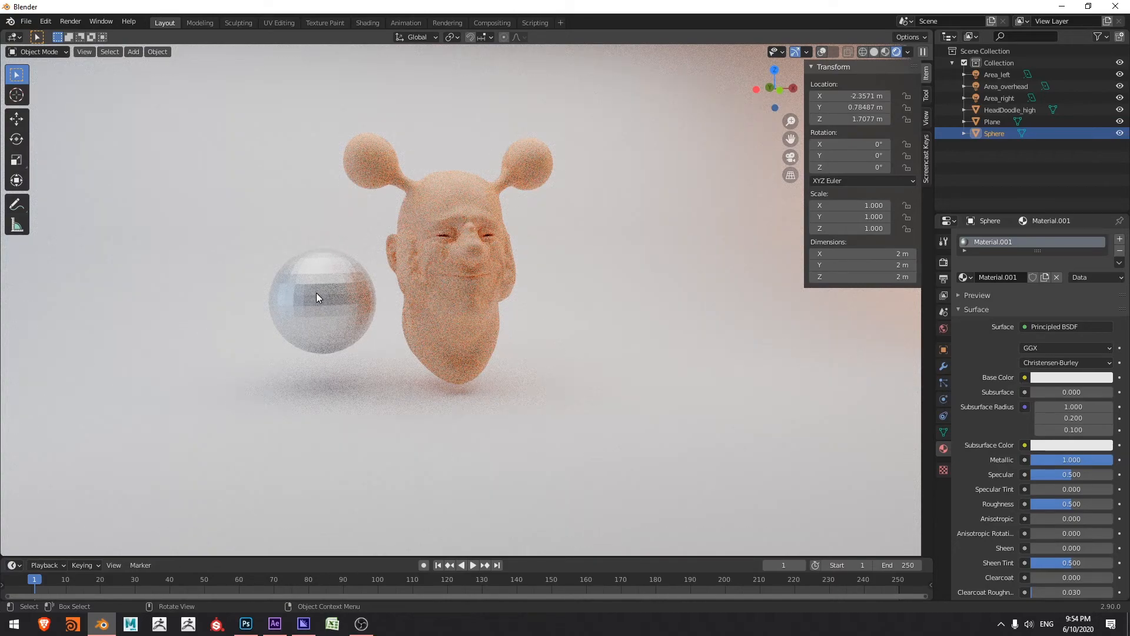
right_click(315, 298)
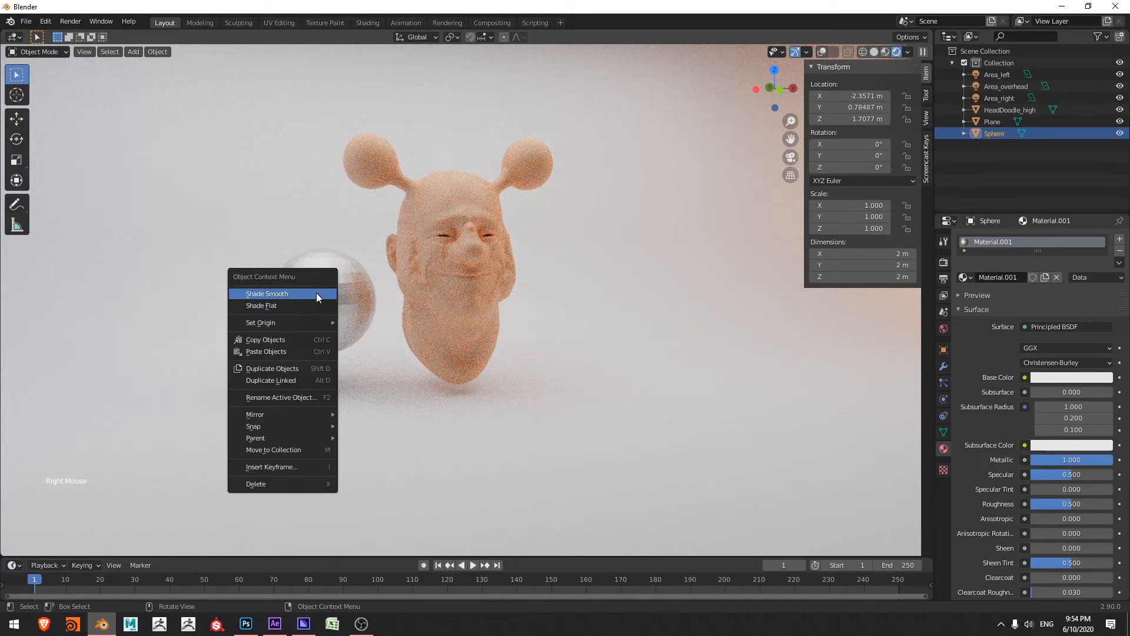
click(267, 293)
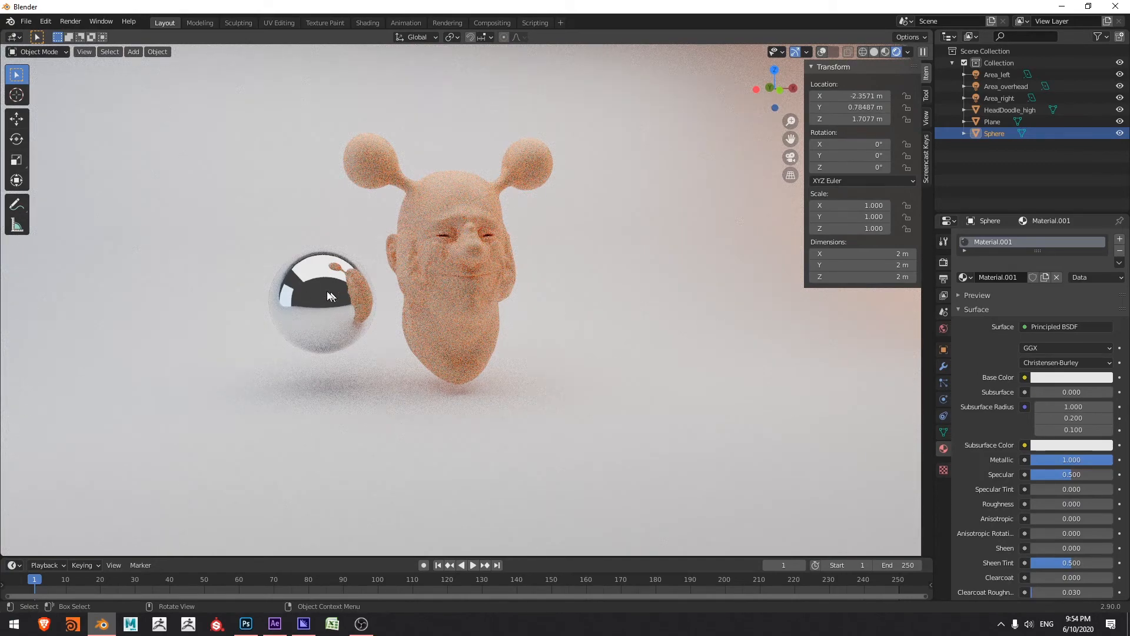
mouse_move(353, 300)
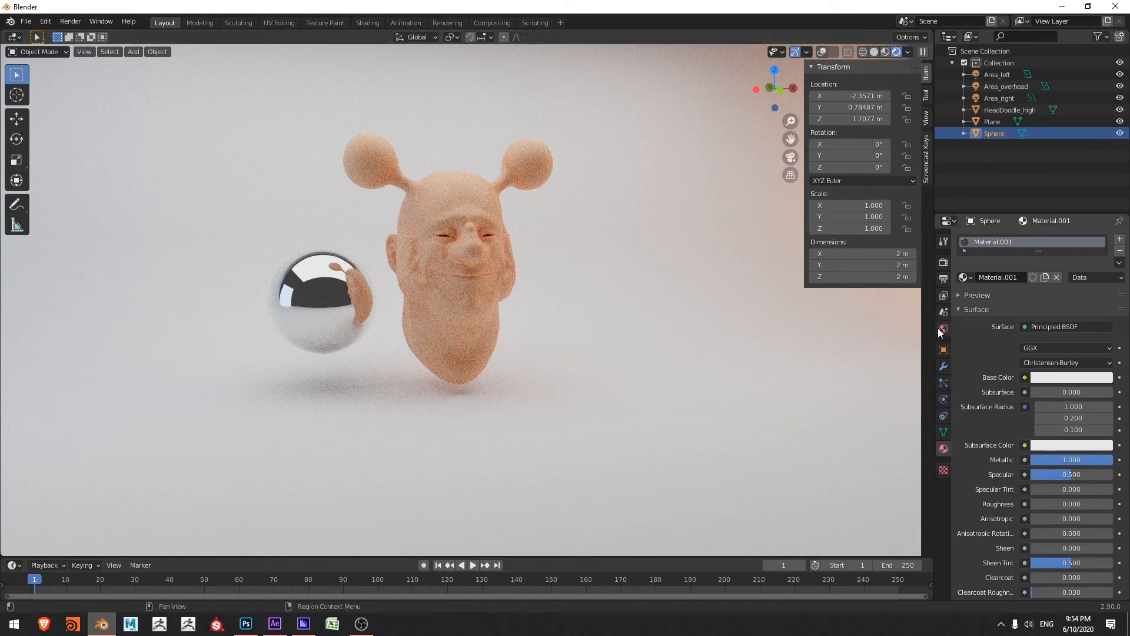
Step: Set the World background colour to black at strength 1
click(943, 328)
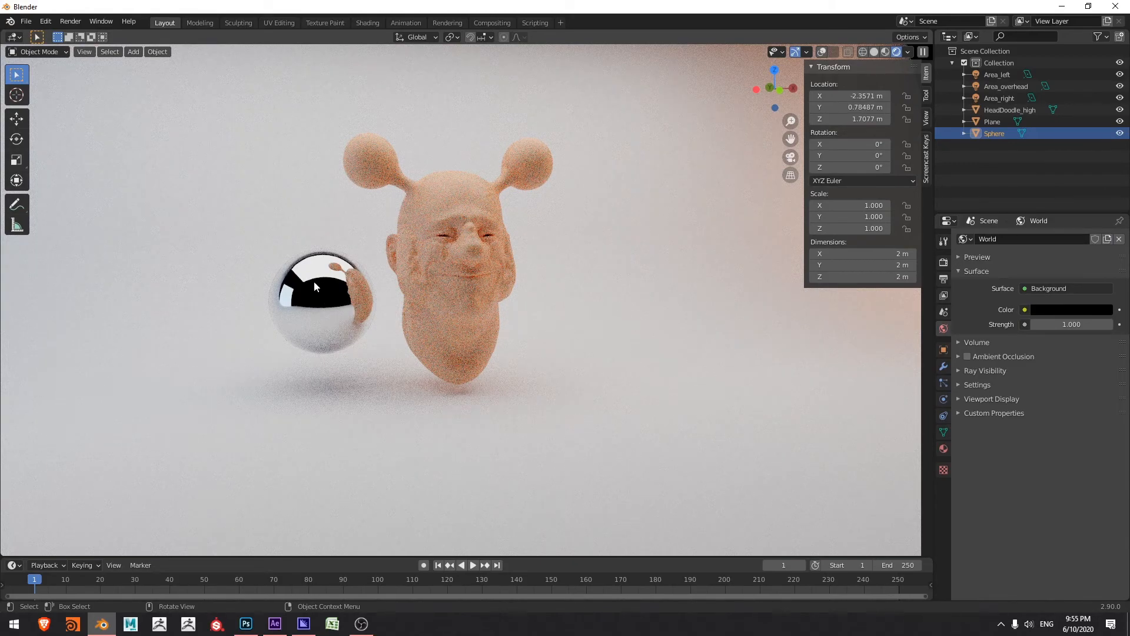
mouse_move(360, 258)
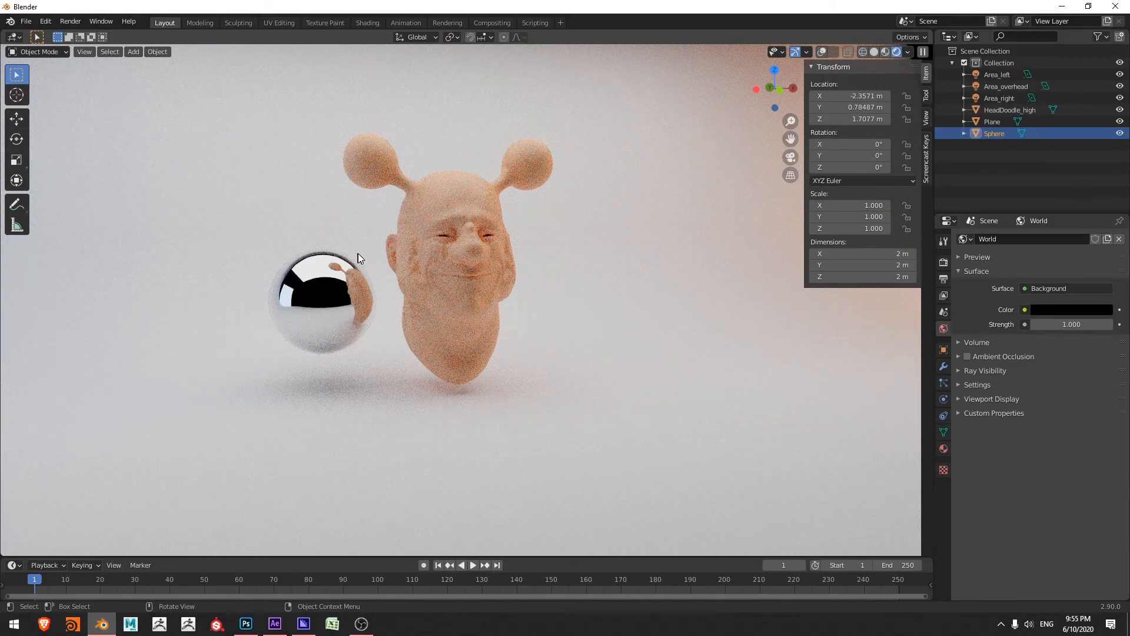